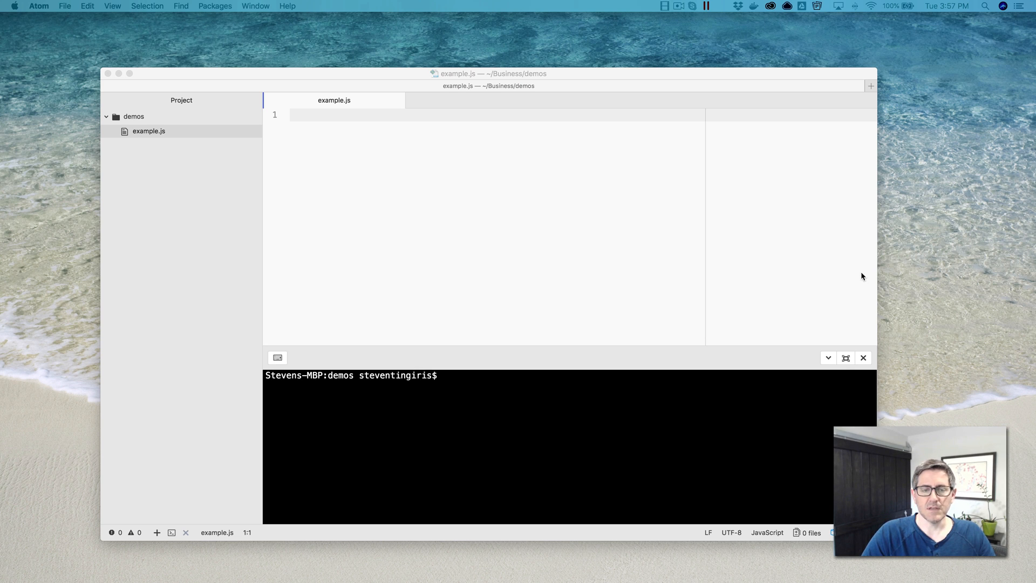
mouse_move(472, 162)
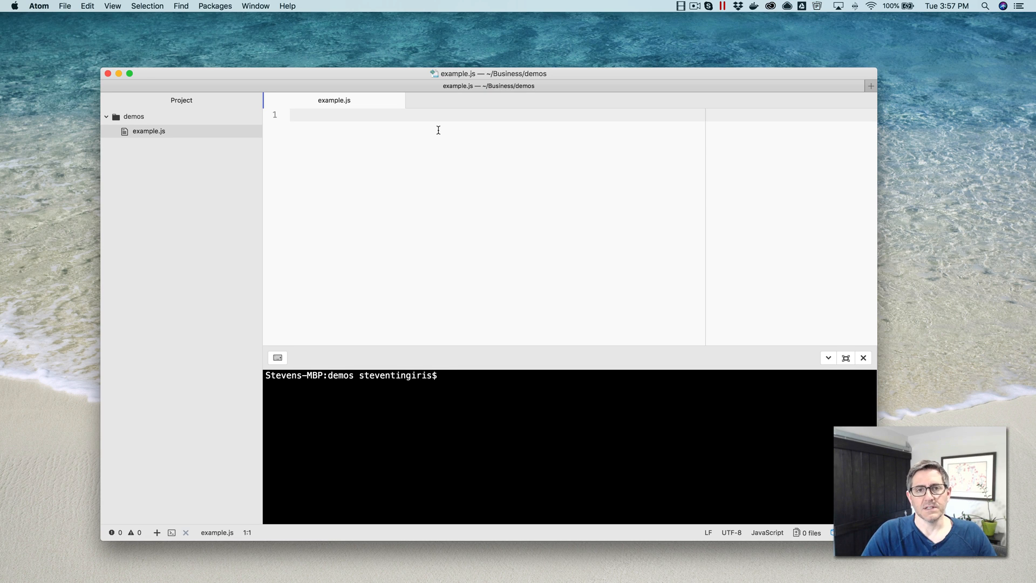
Step: Write console.log(name); as the first line of example.js
click(291, 114)
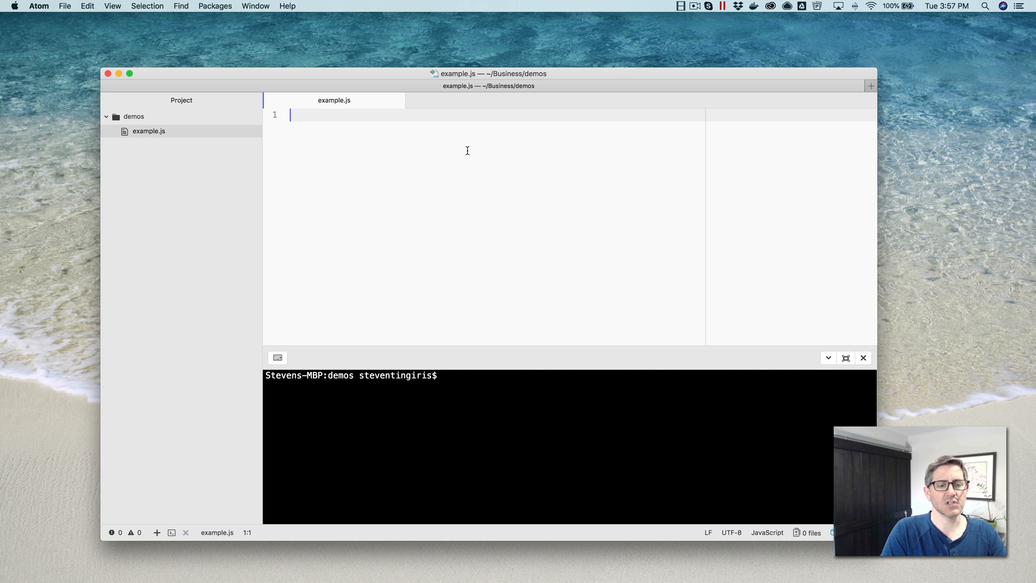
text(console.log();)
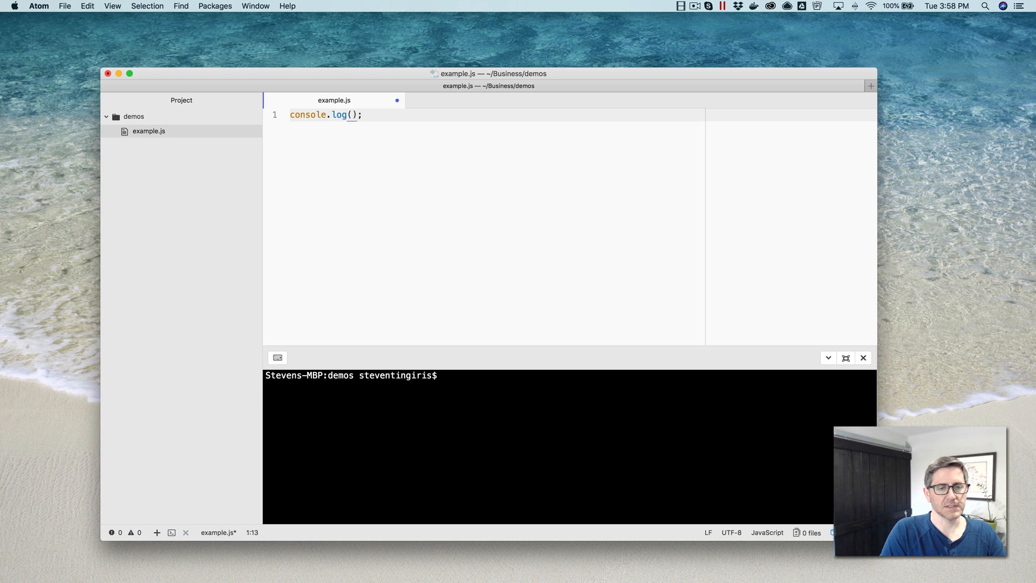
text(name)
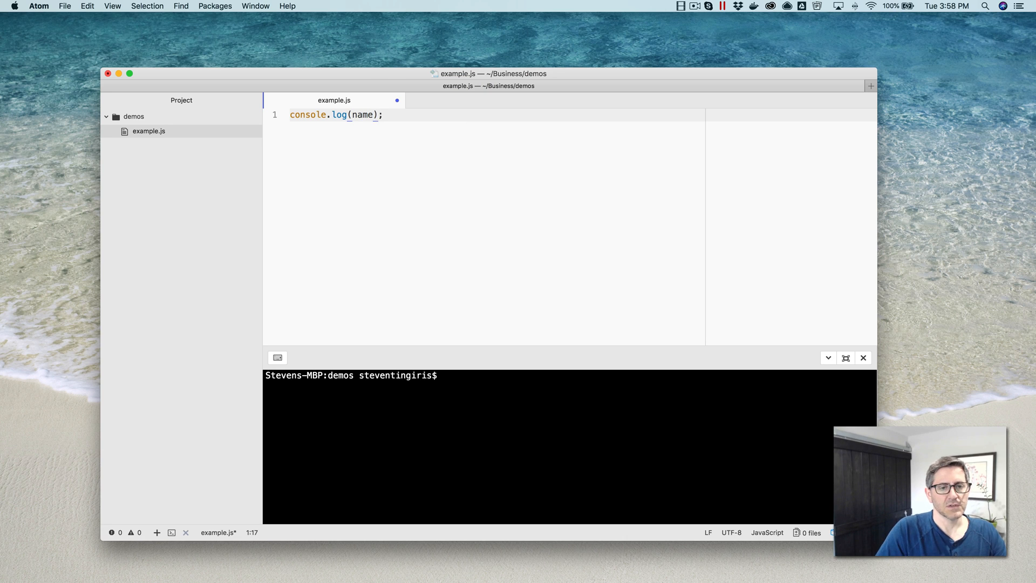
key(enter)
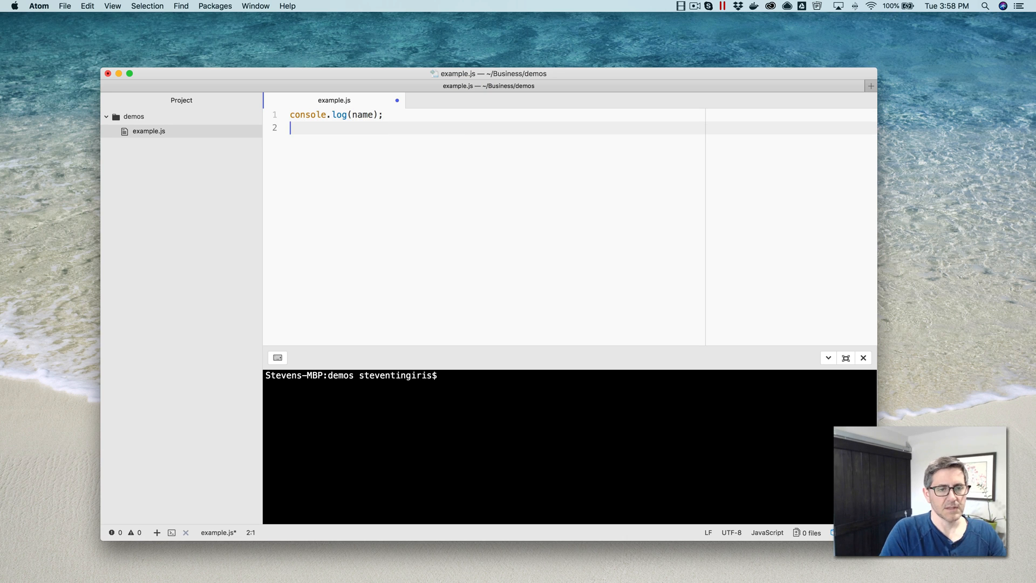
Step: Add var name = "Steve" and a second console.log(name), then save
text(var)
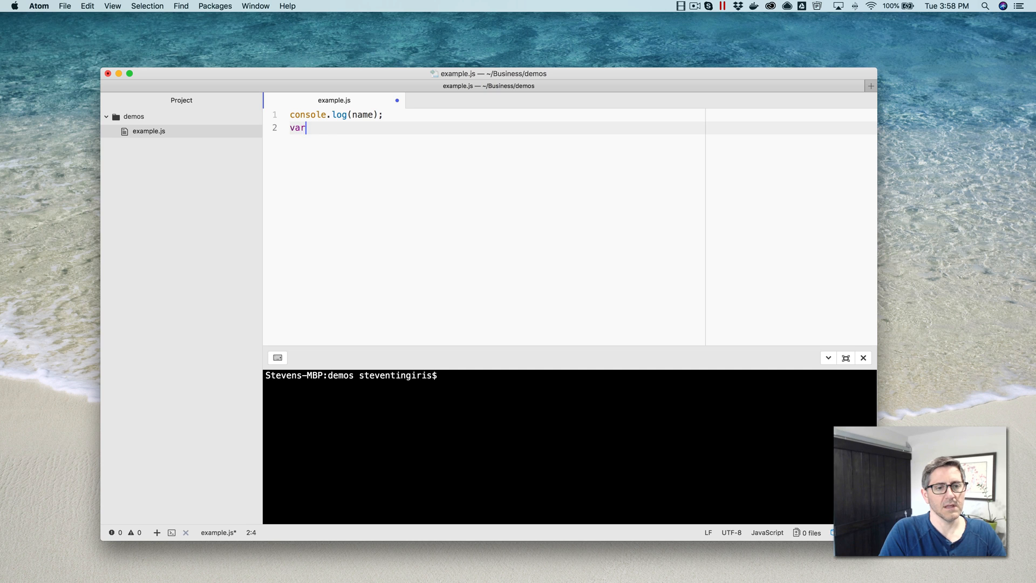
text(name)
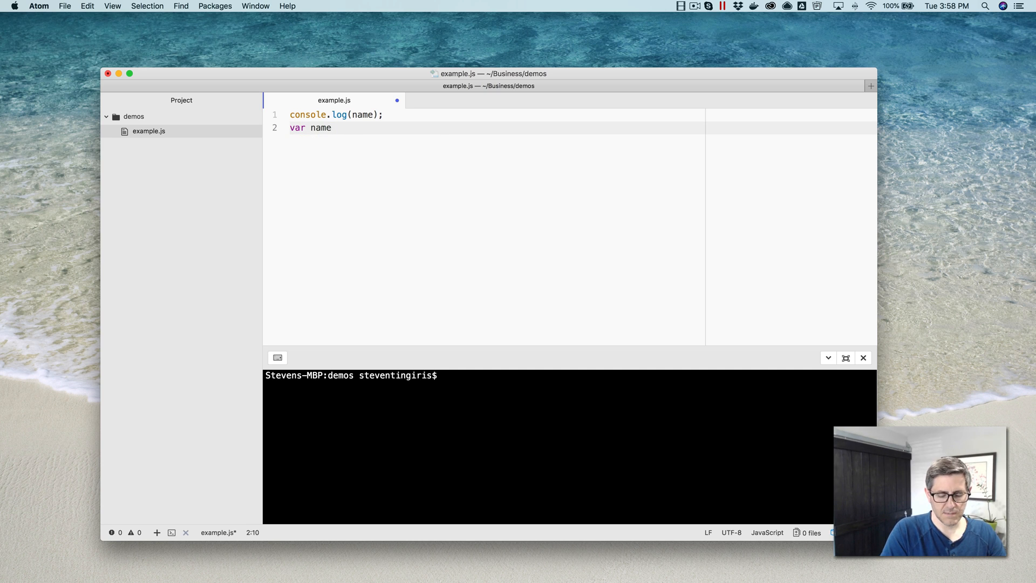
text(= "Steve";)
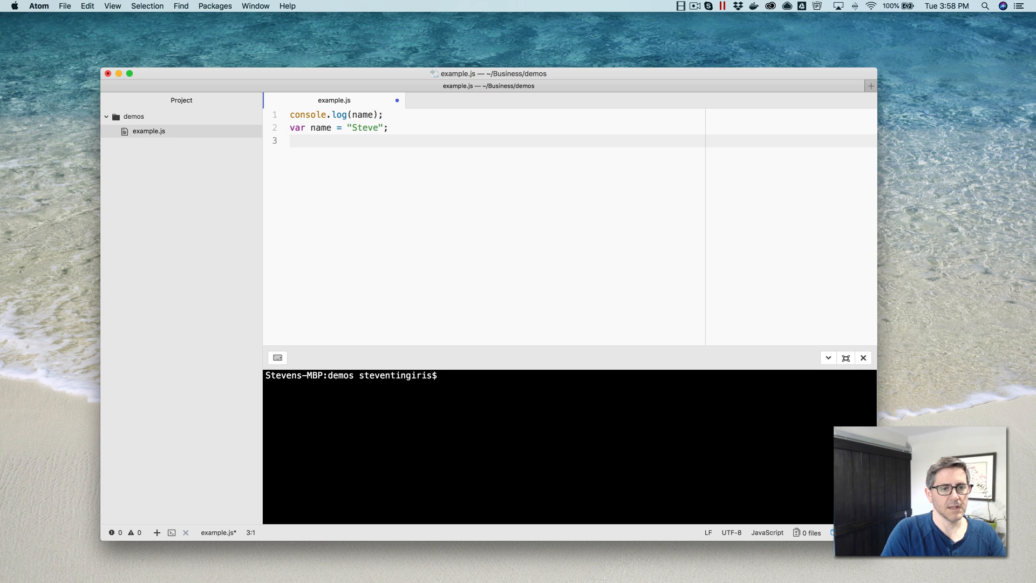
text(console.log();)
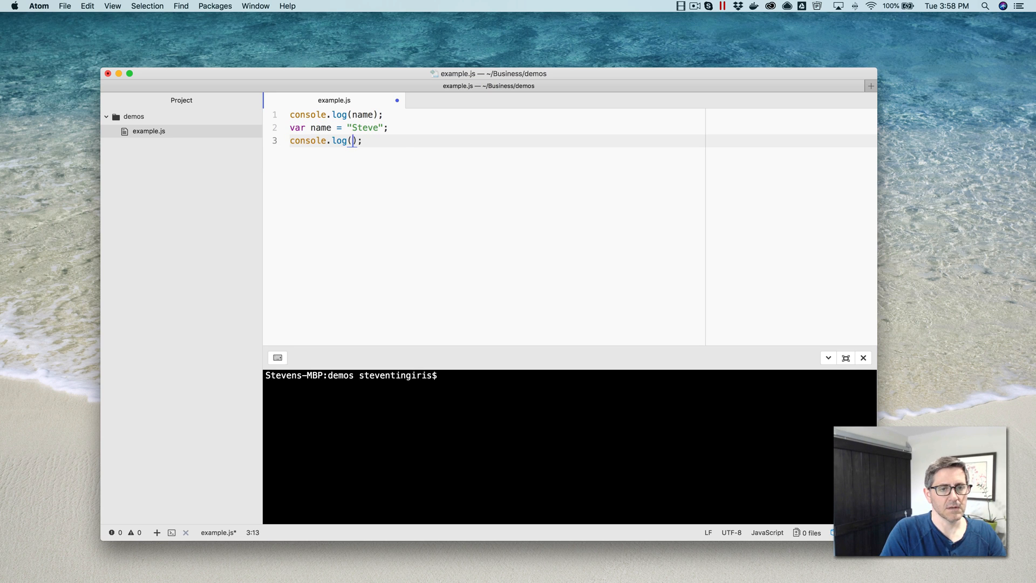
text(name)
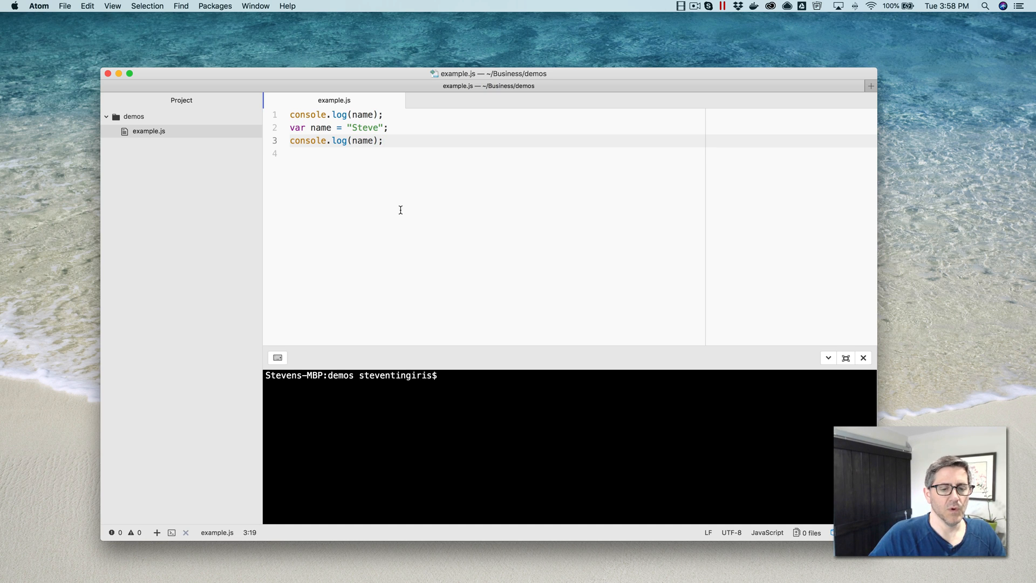
click(383, 140)
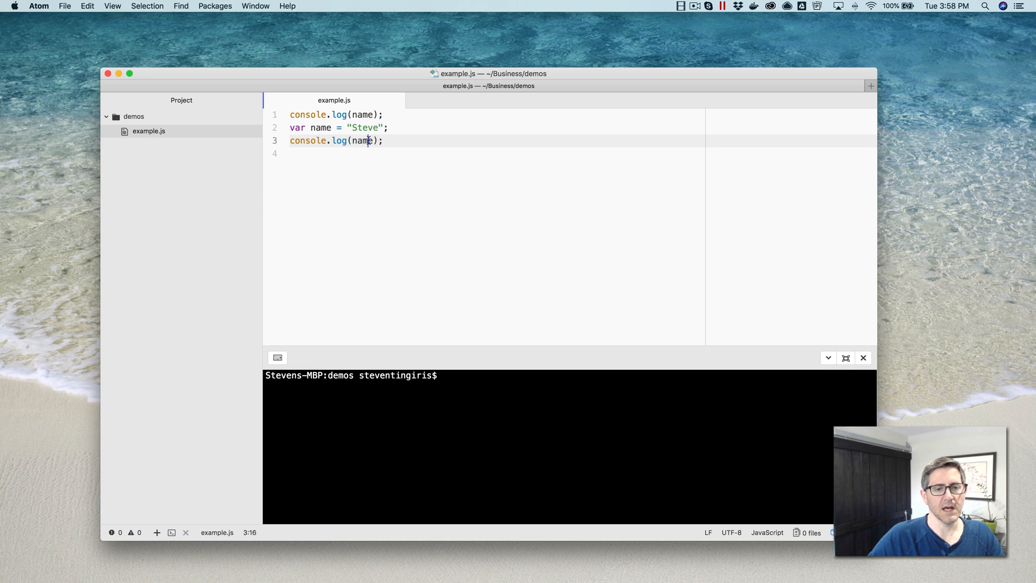
click(439, 153)
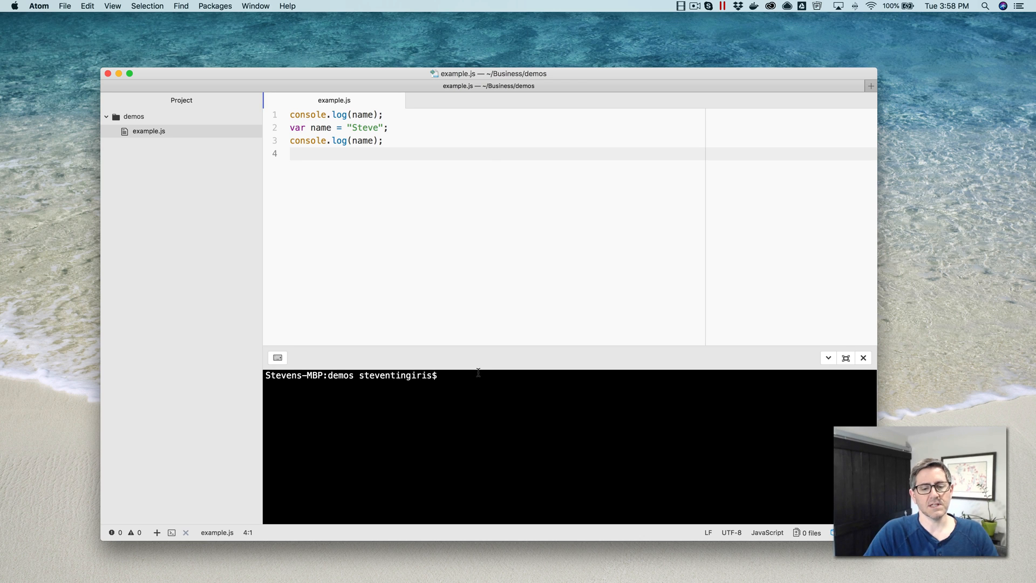
Step: Clear the terminal, run node example.js, and highlight the printed undefined
text(clear)
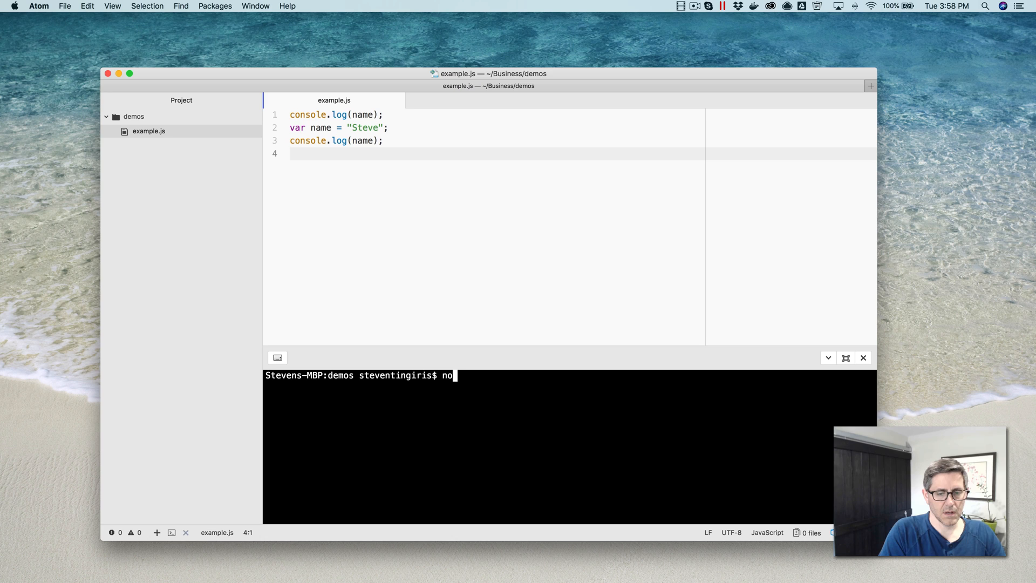
text(de)
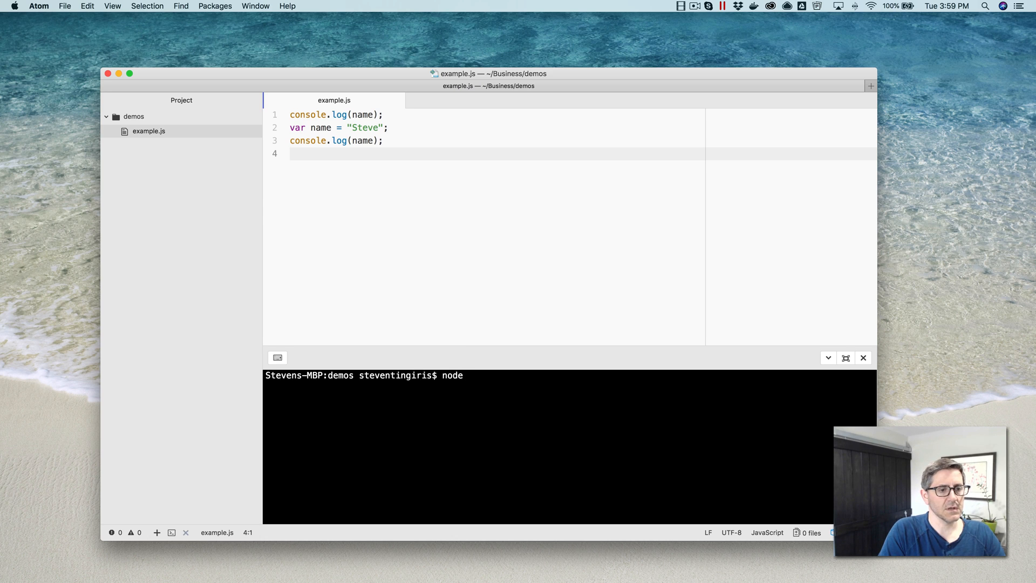
text(example.js)
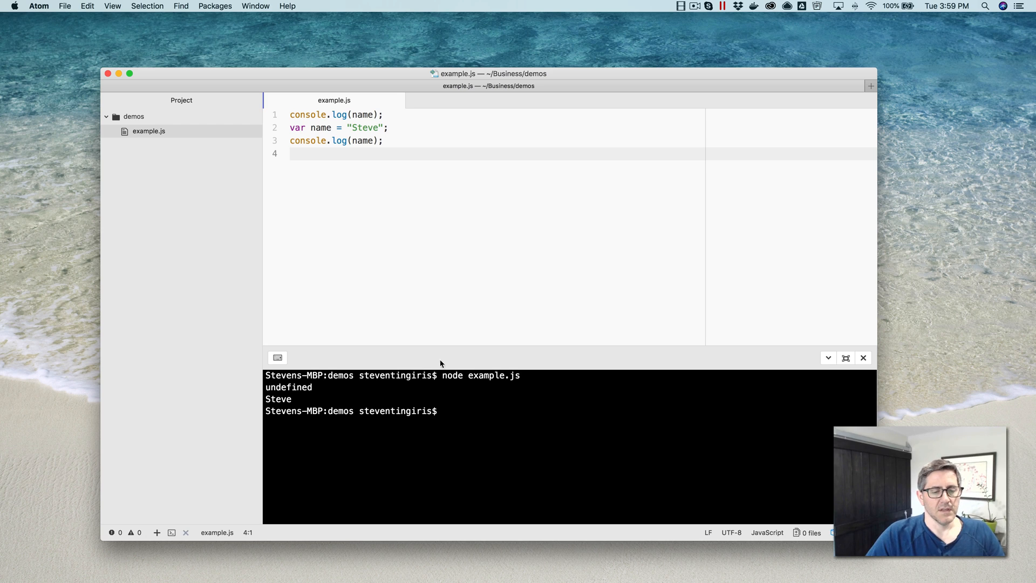
mouse_move(352, 122)
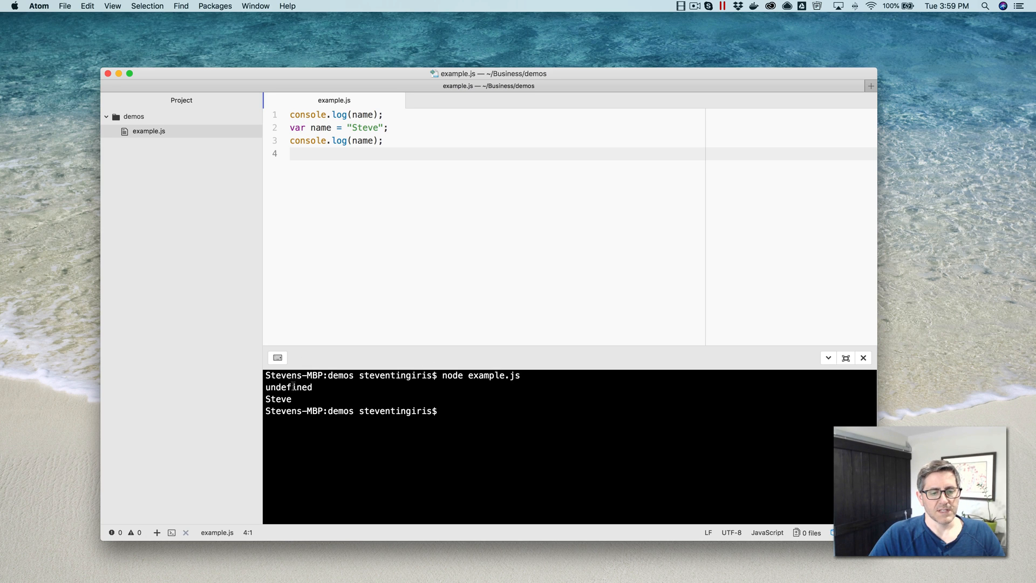
double_click(288, 387)
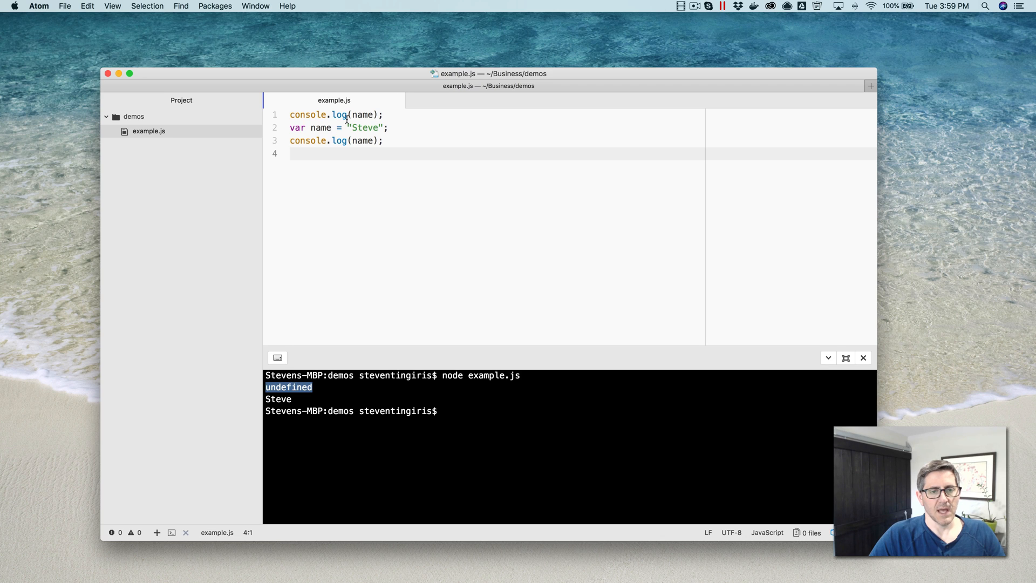
mouse_move(289, 130)
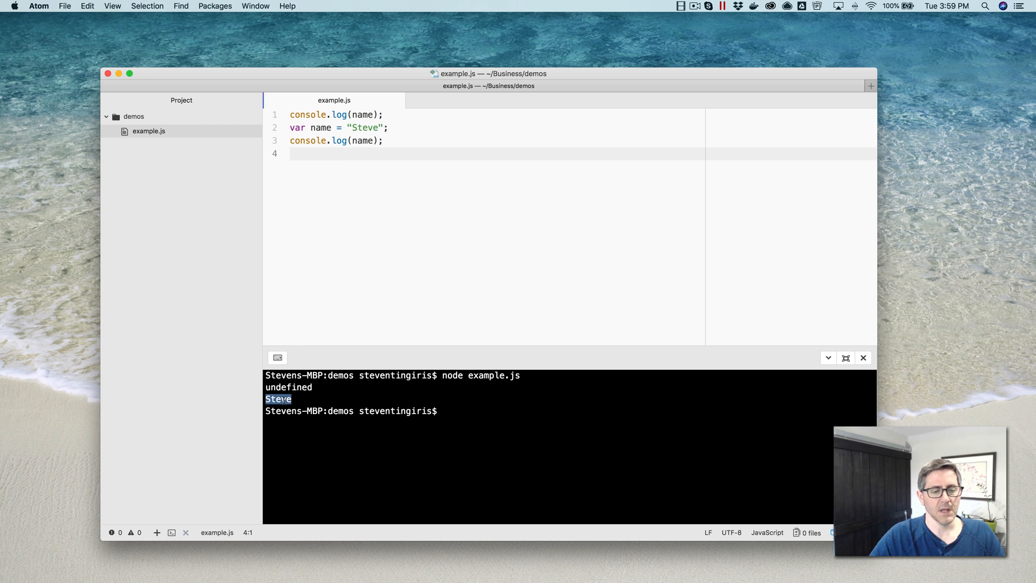
mouse_move(361, 169)
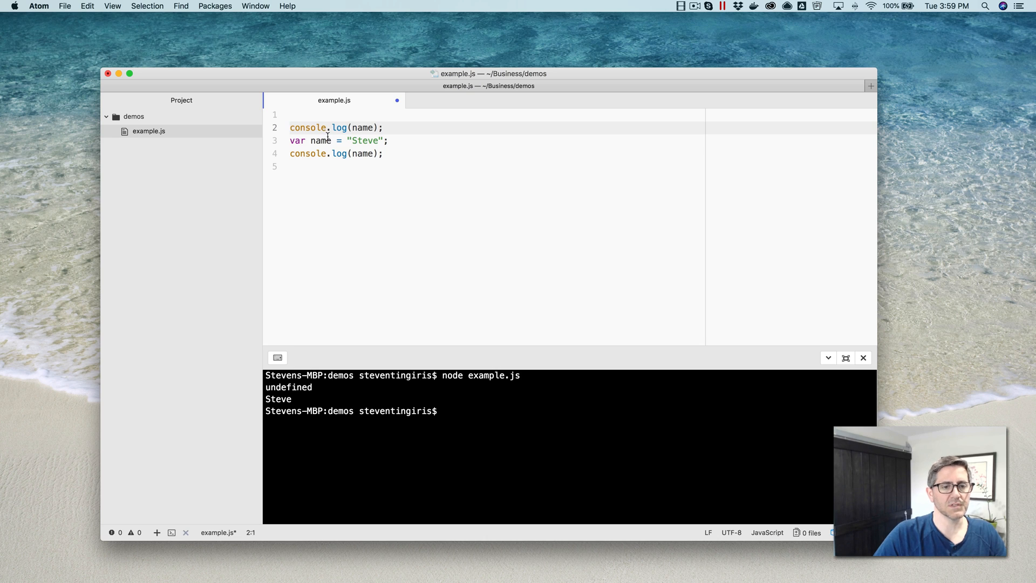
click(289, 140)
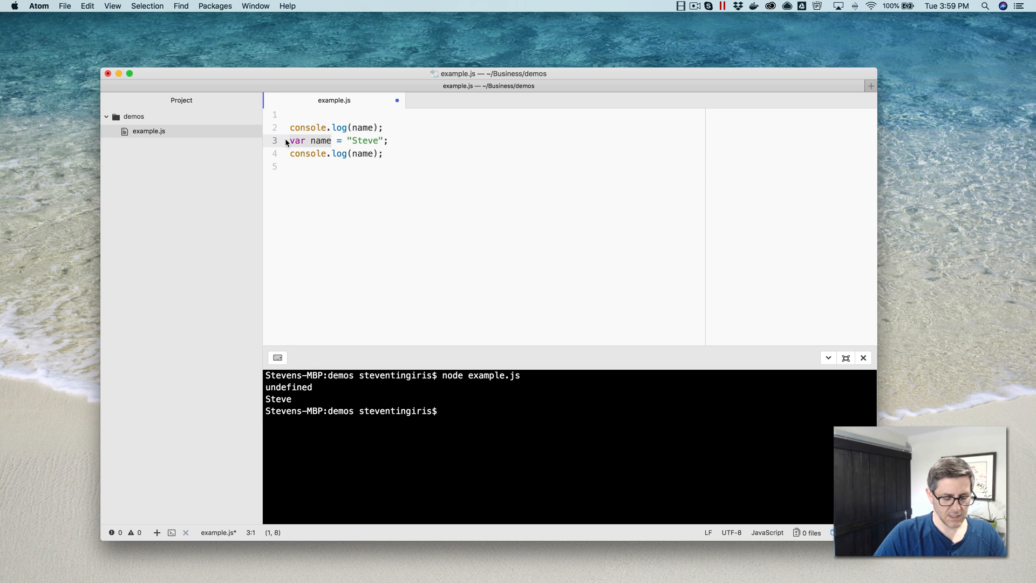
click(307, 114)
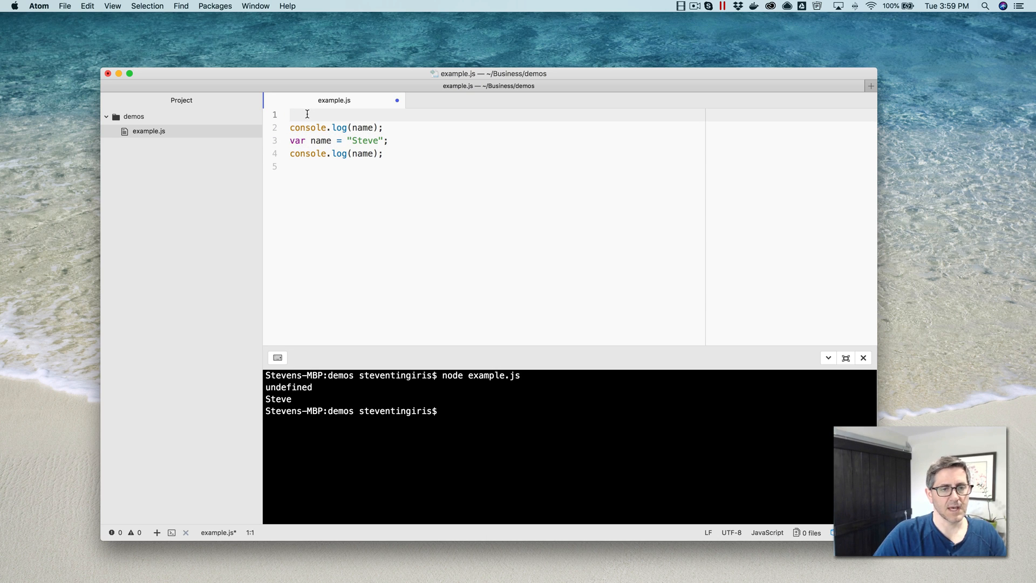
text(var name;)
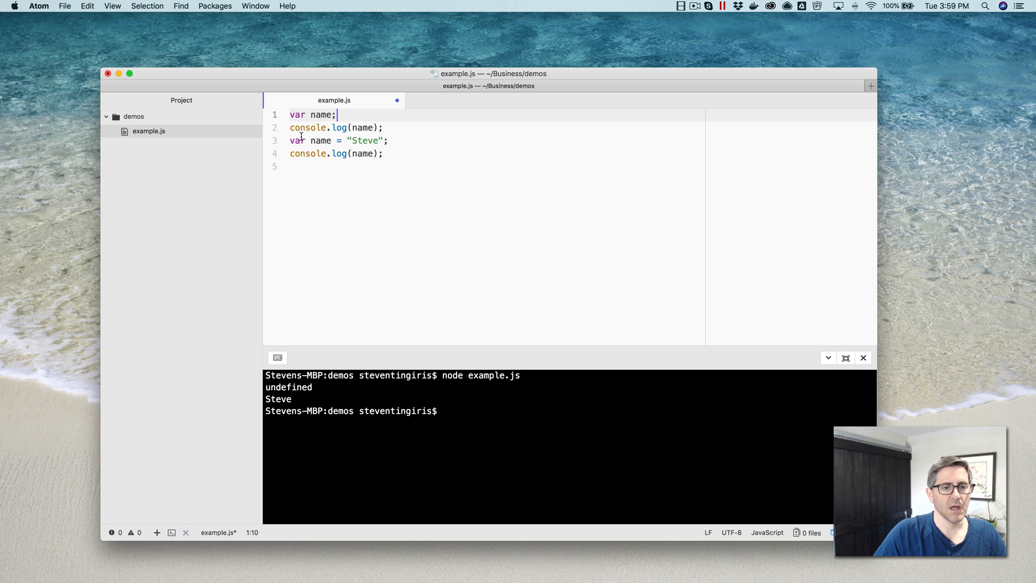
click(313, 140)
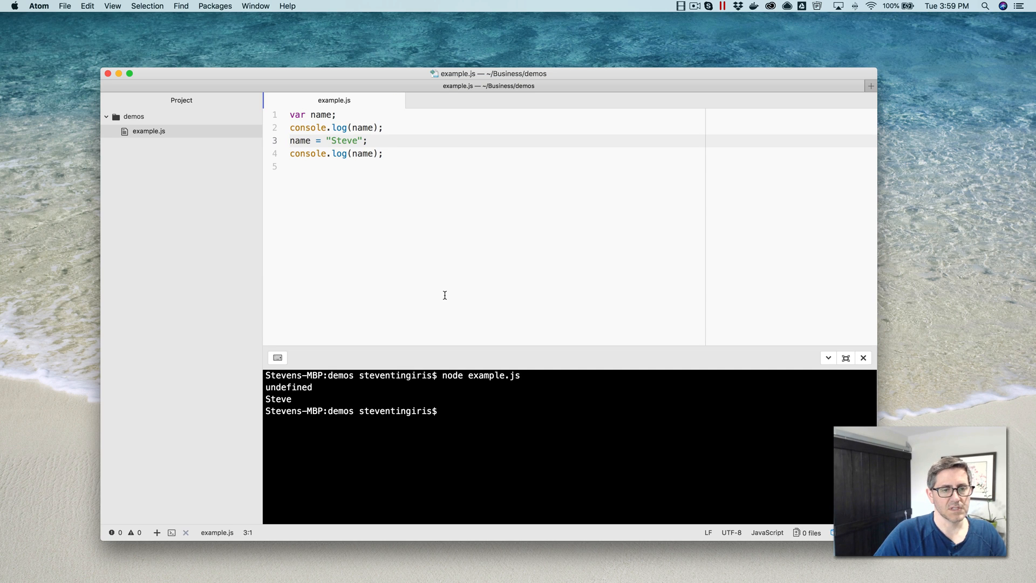
click(442, 410)
text(node example.js)
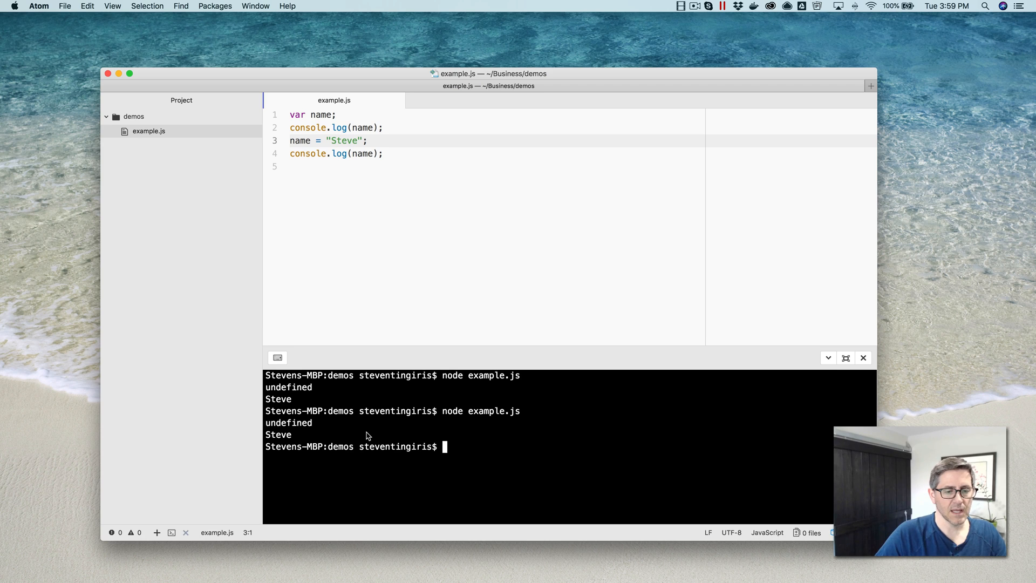
mouse_move(298, 122)
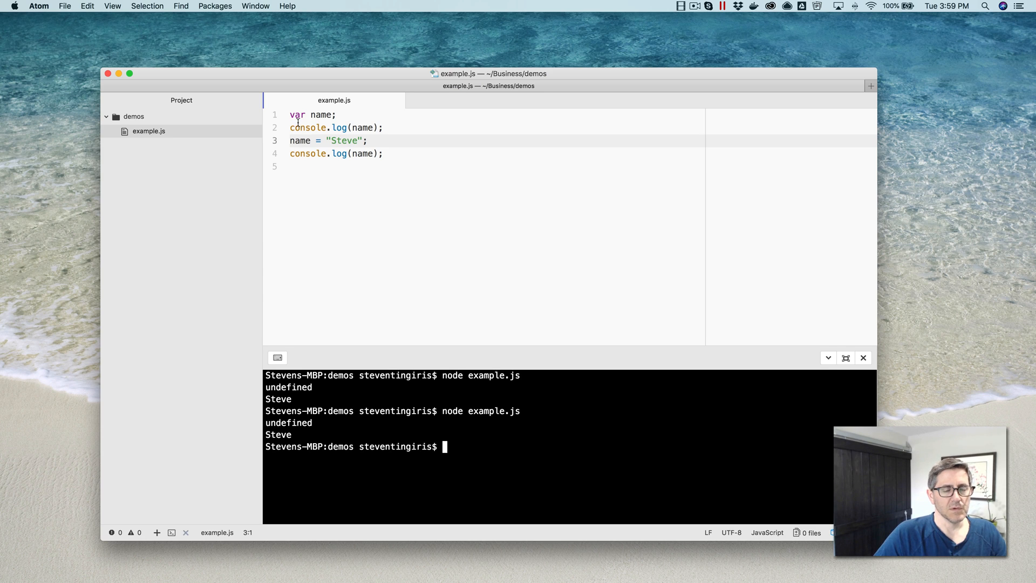
mouse_move(309, 114)
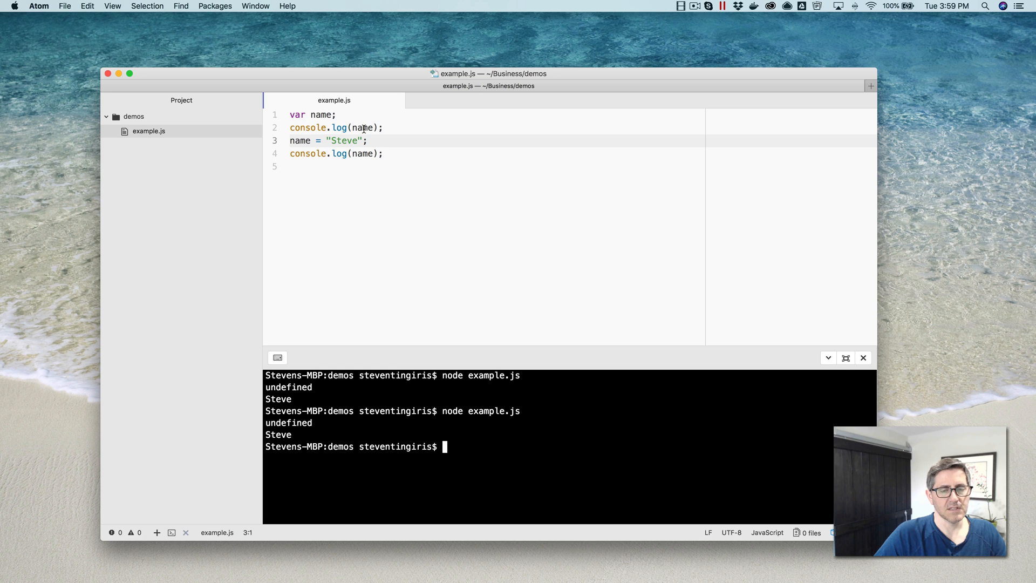
click(362, 127)
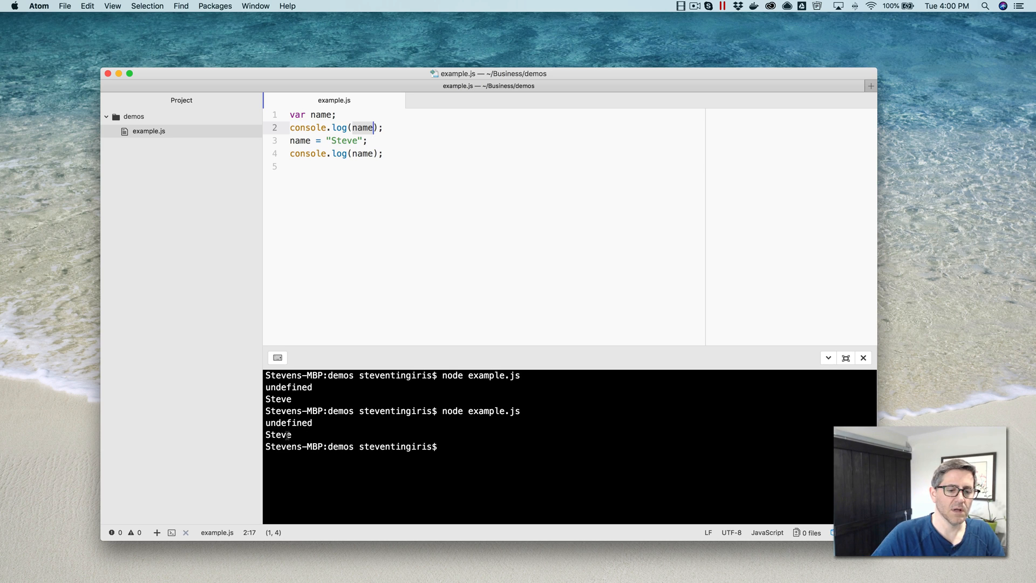
double_click(279, 433)
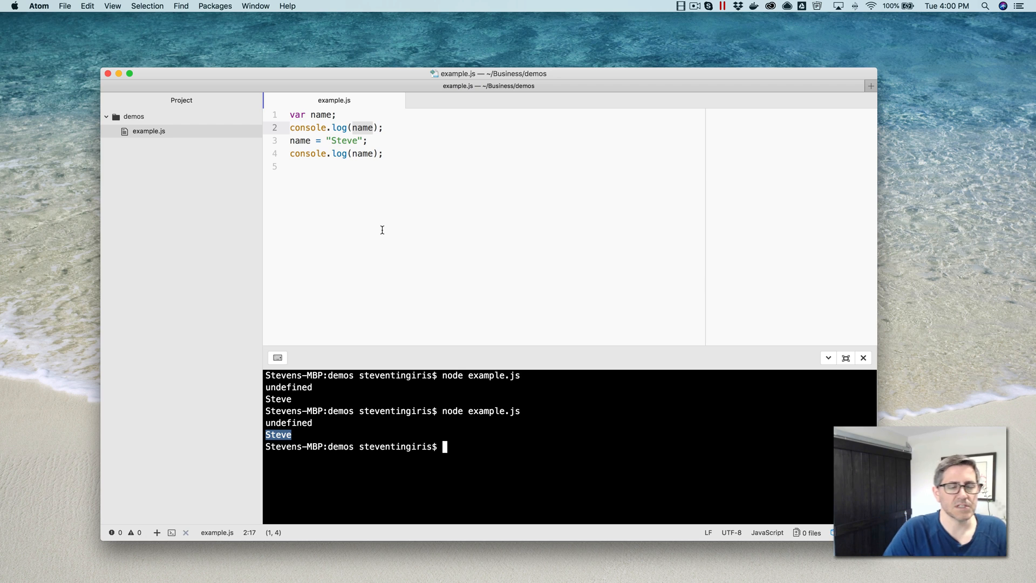
click(376, 166)
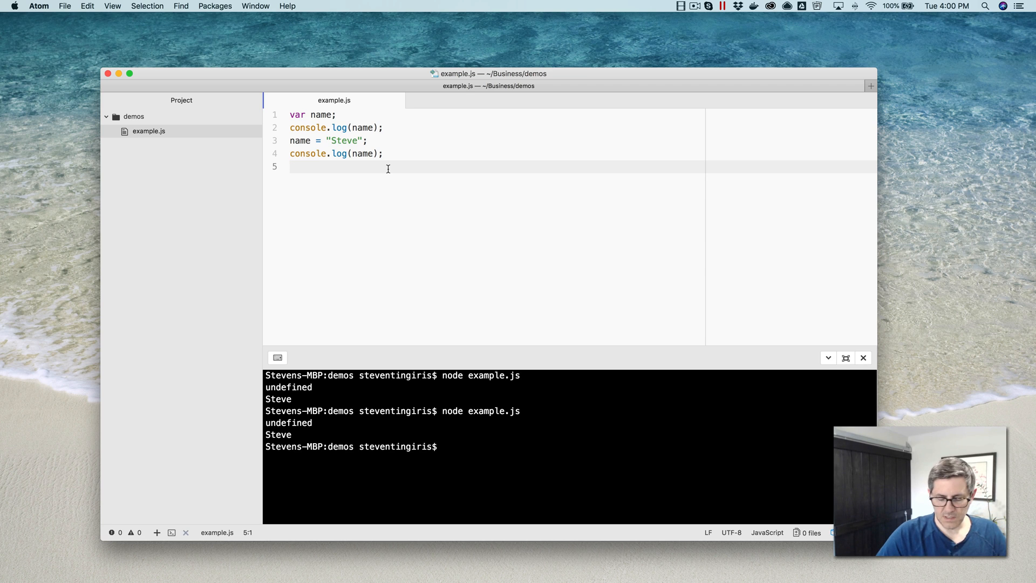
Step: Wrap the declaration, first log and assignment in function getName()
click(291, 114)
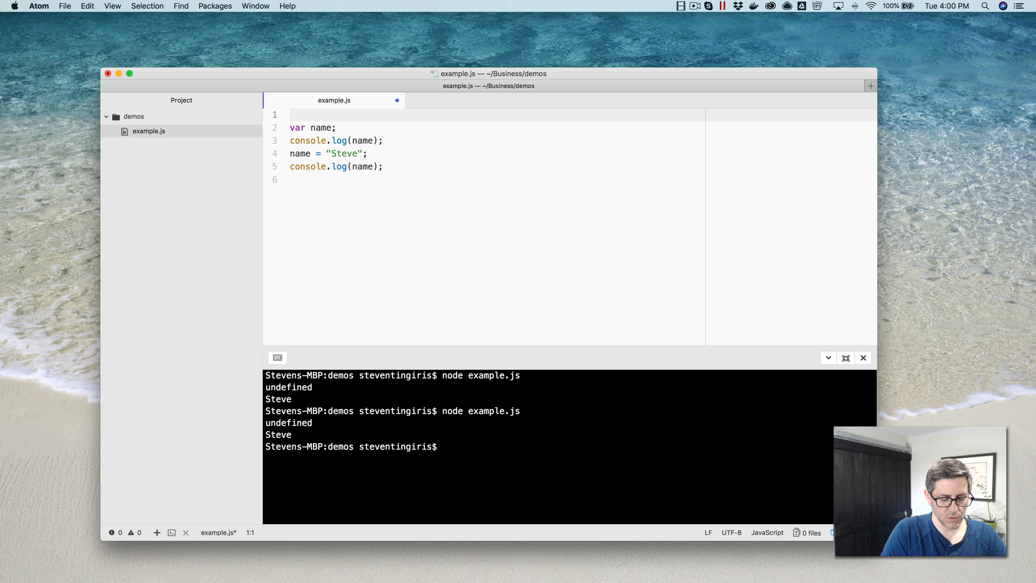
text(fun)
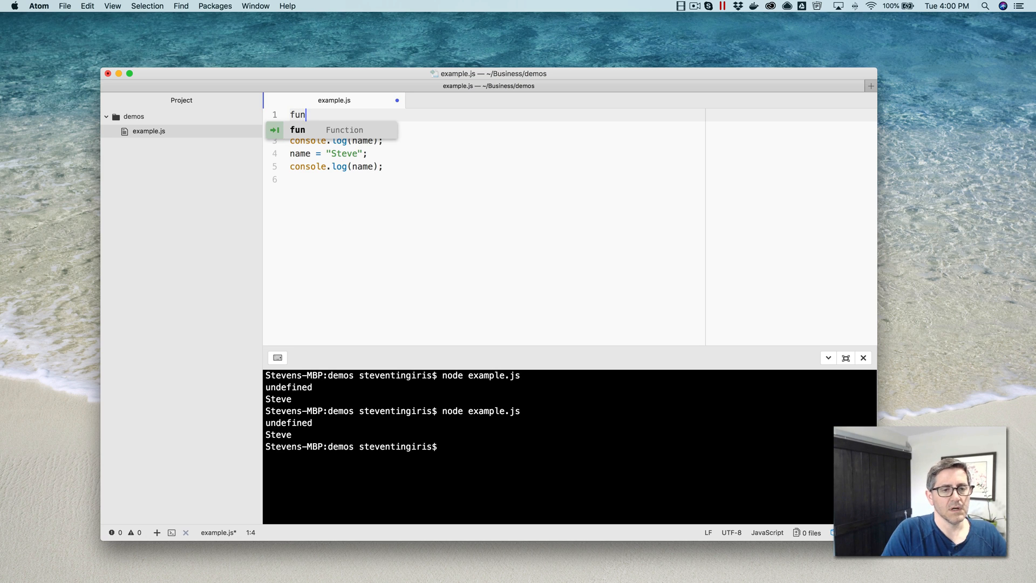
key(tab)
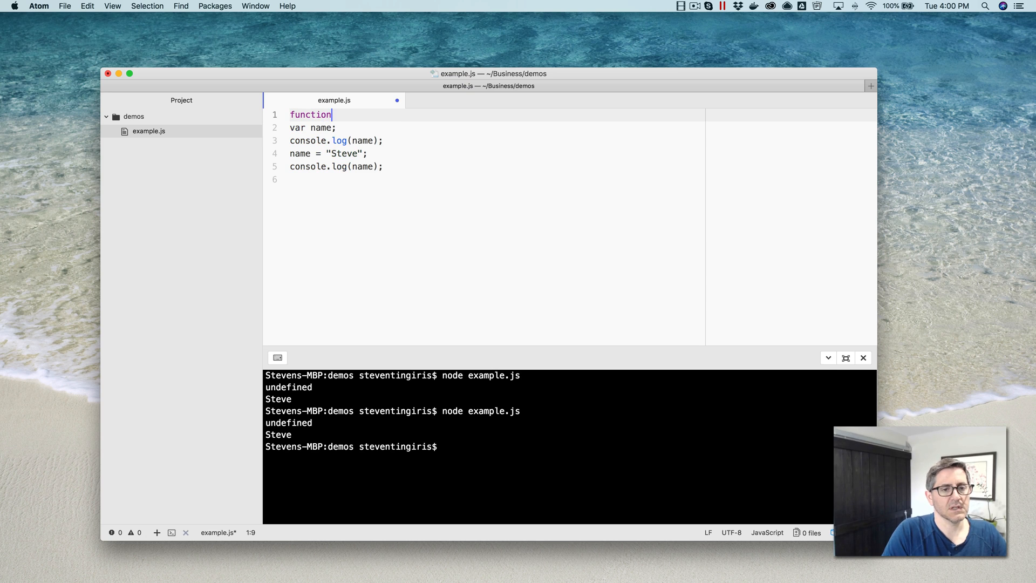
text(;)
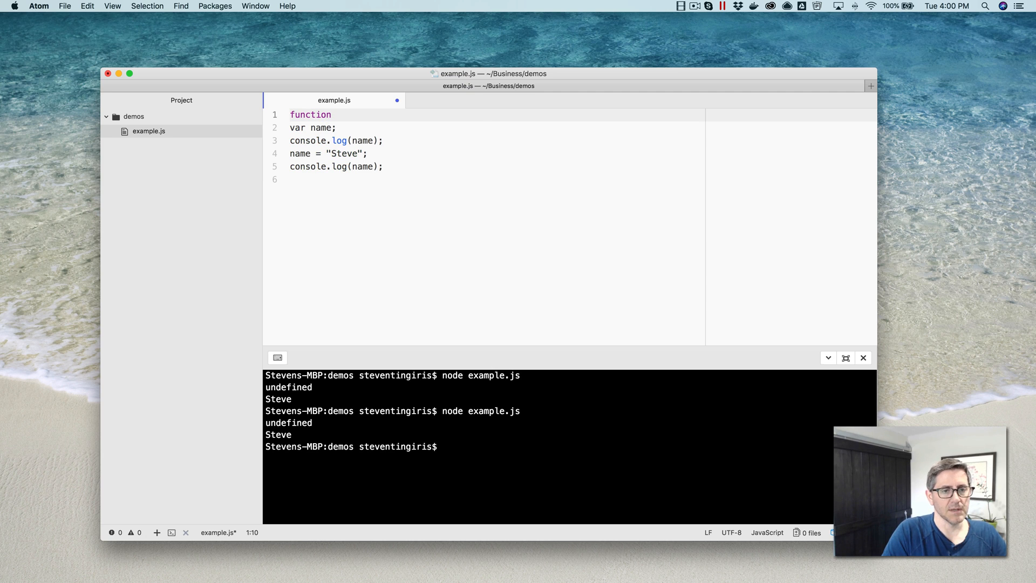
text(getName() {)
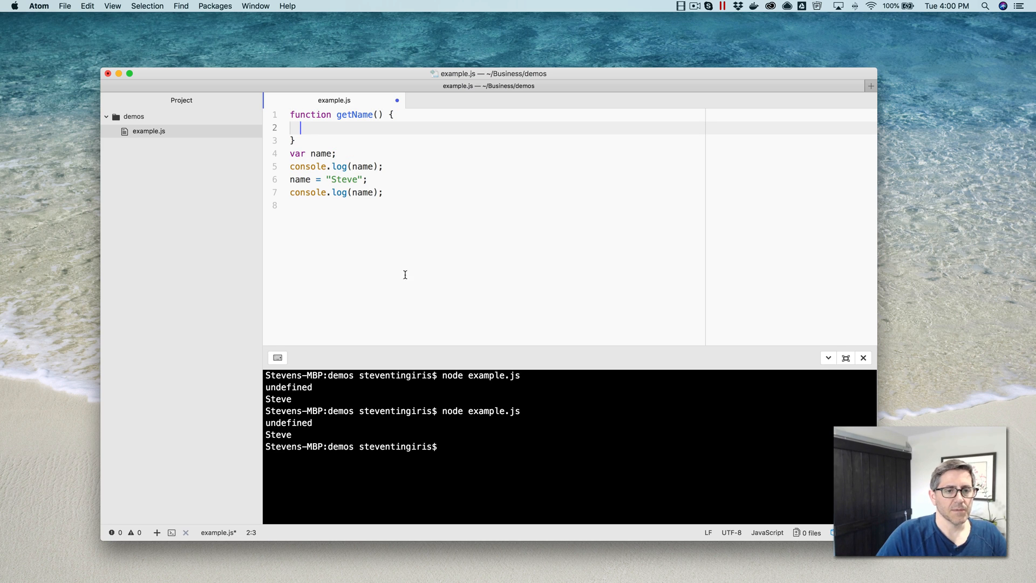
mouse_move(382, 186)
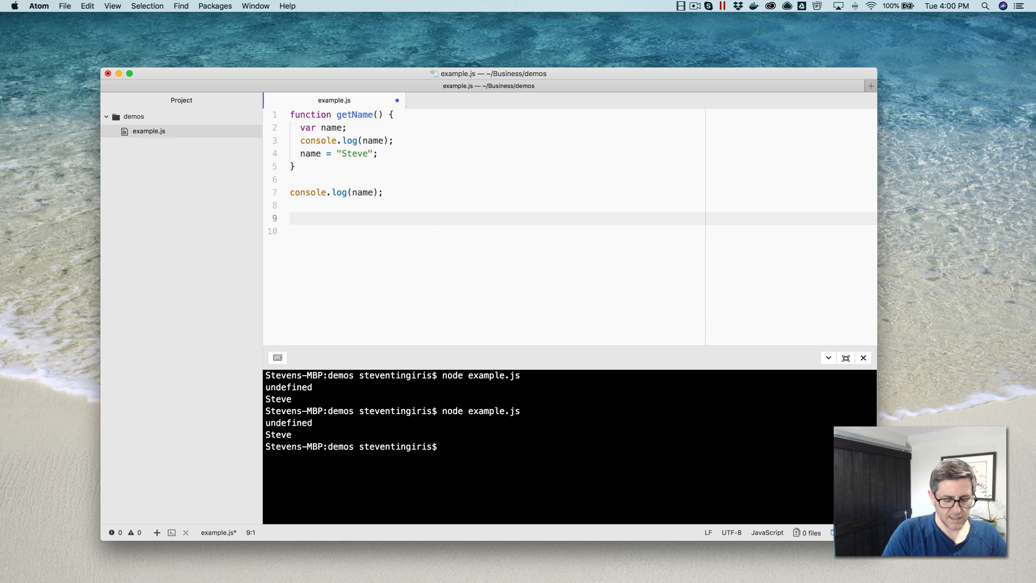
Step: Call getName(); at the bottom and run node example.js, getting ReferenceError
text(ge)
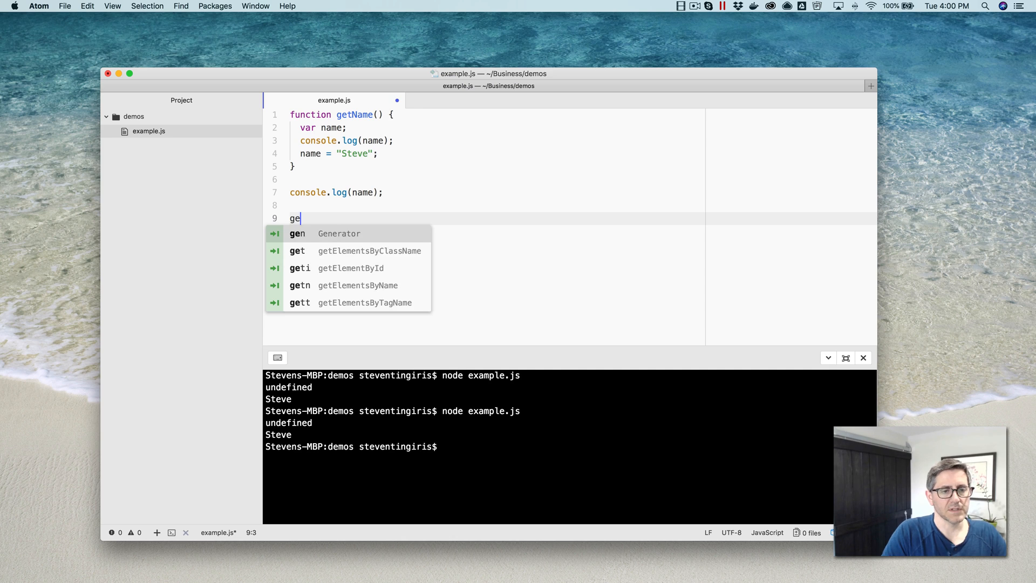
text(tName())
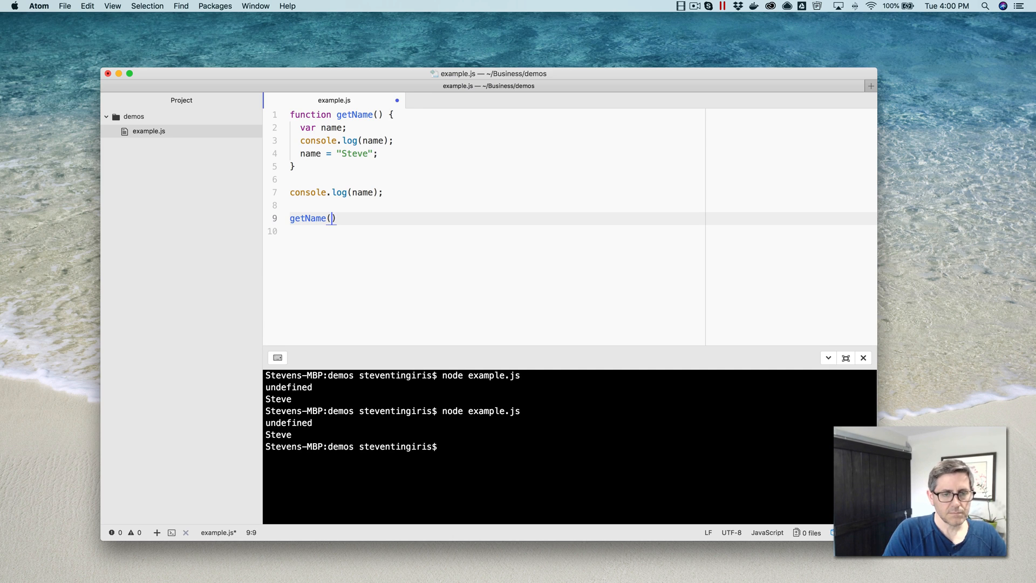
text(;)
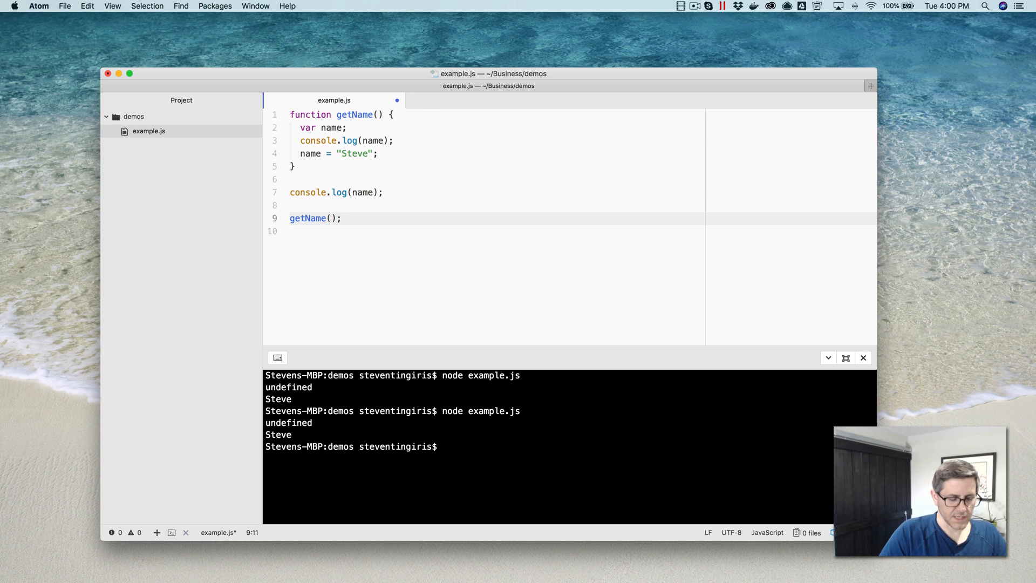
click(341, 218)
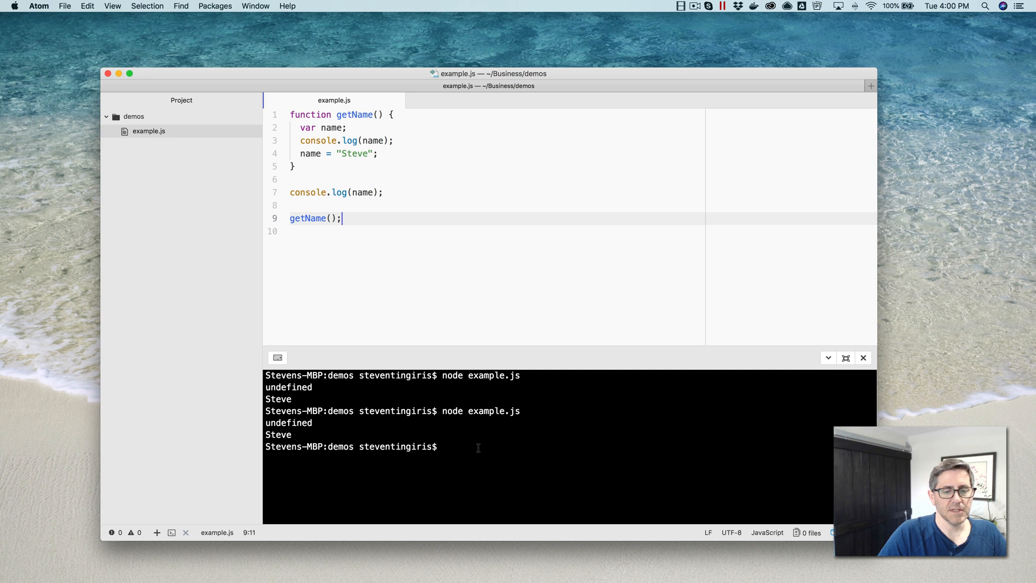
text(node example.js)
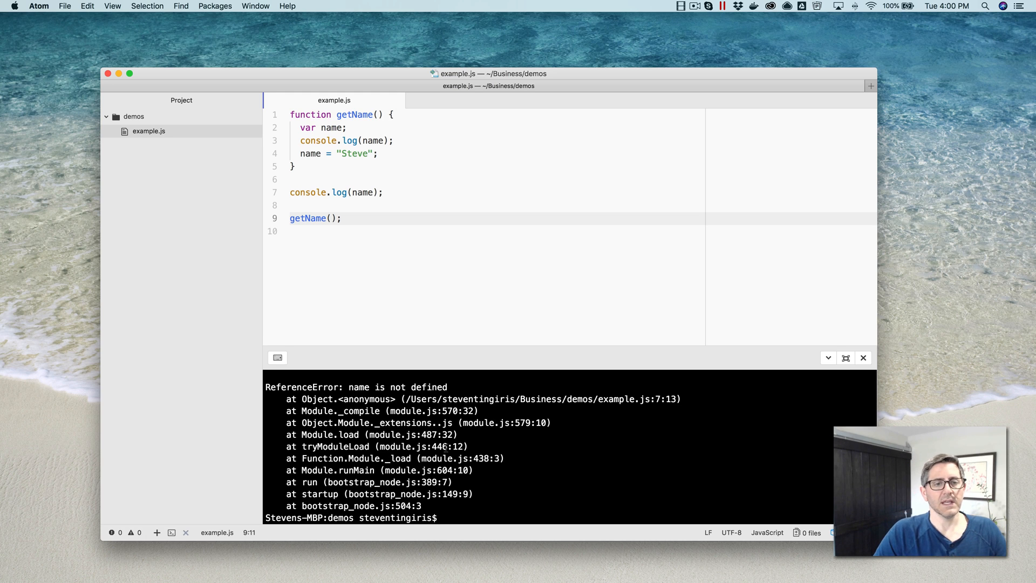
mouse_move(360, 179)
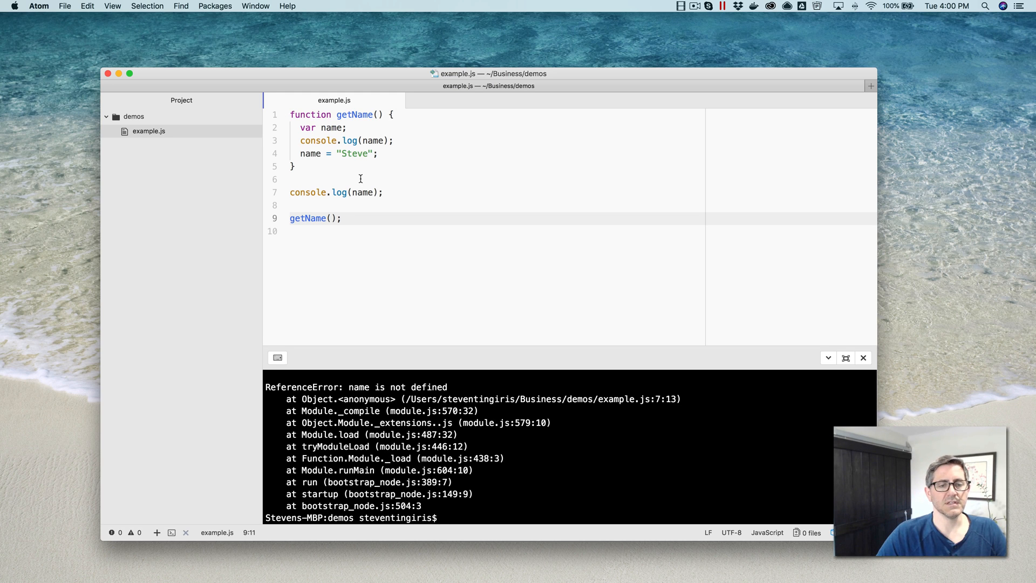
mouse_move(372, 158)
text(console.log(name);)
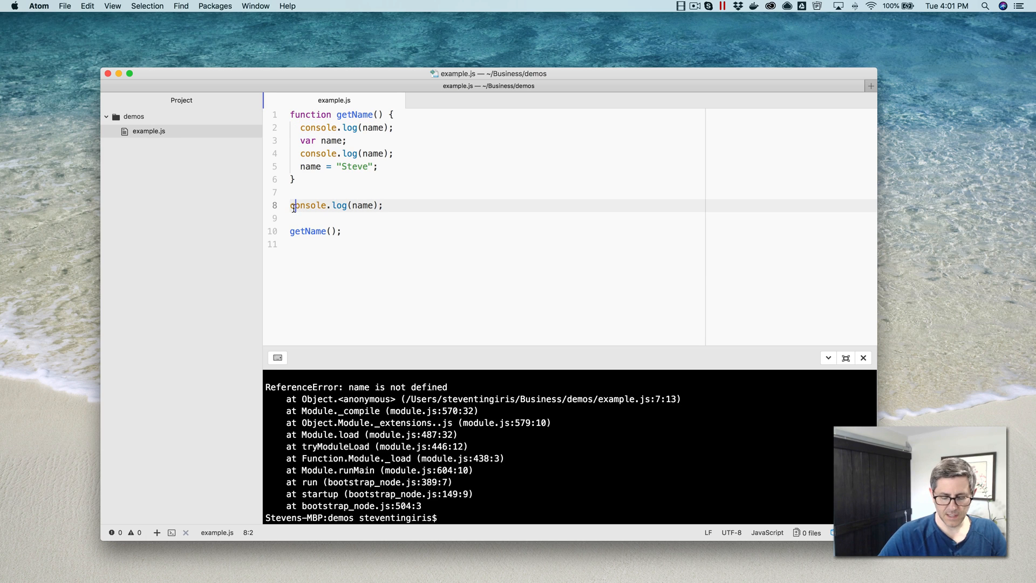
Step: Comment out the outer log and place name = "Steve"; before getName's second log
text(//)
click(549, 516)
text(node example.js)
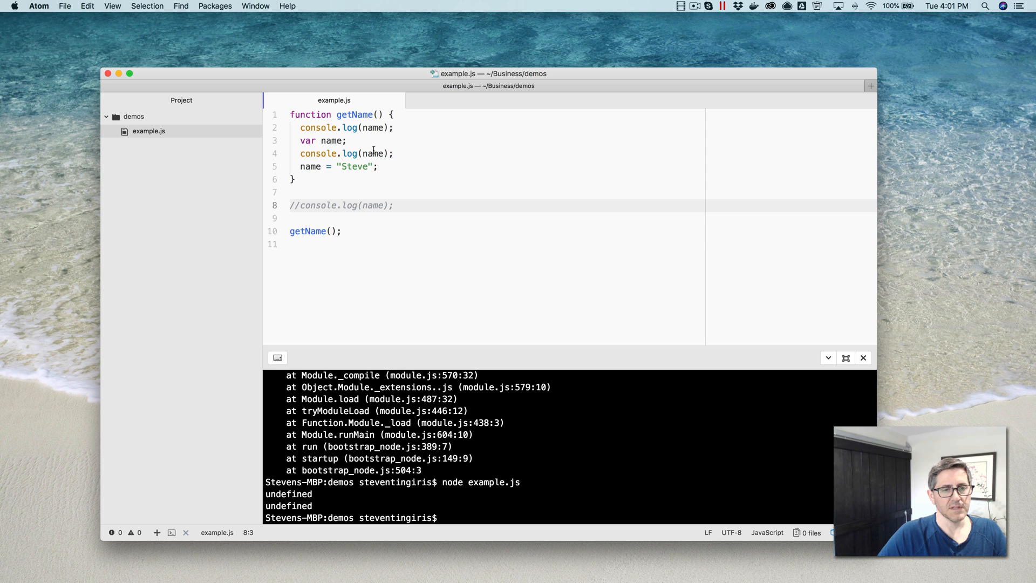
click(309, 166)
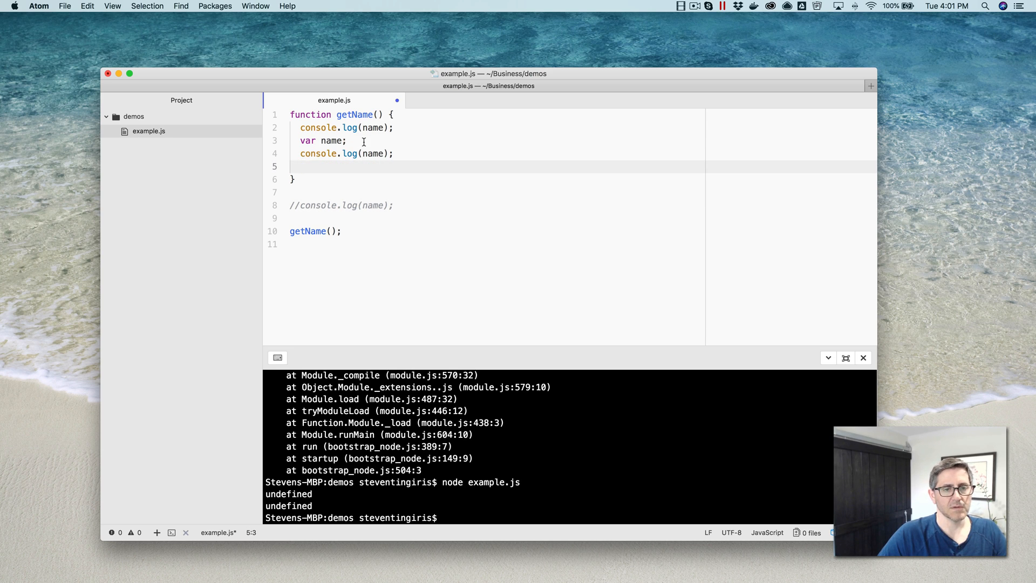
text(name = "Steve";)
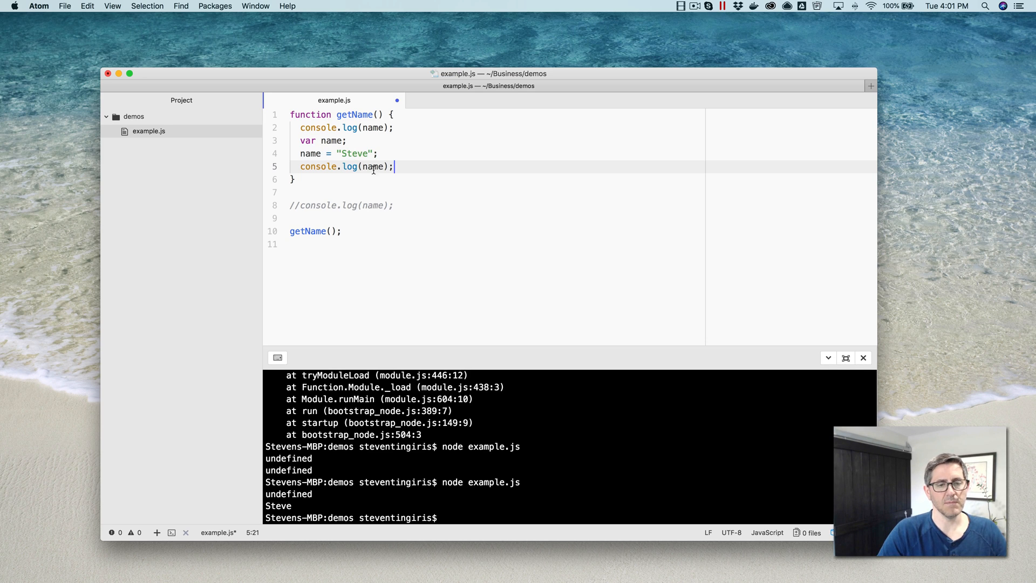
mouse_move(354, 109)
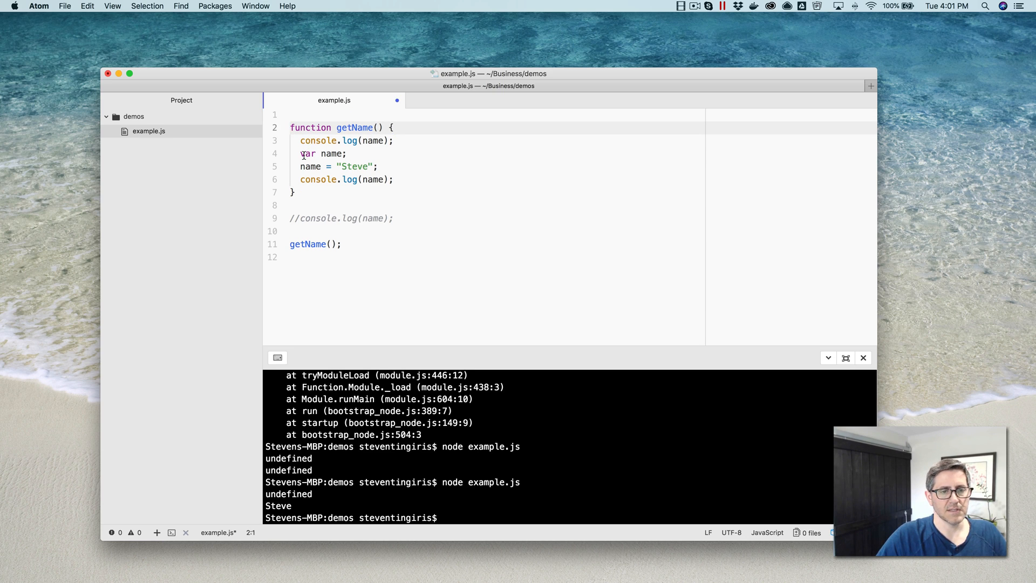
Step: Swap var for let, run node example.js to see ReferenceError, then restore var
text(let)
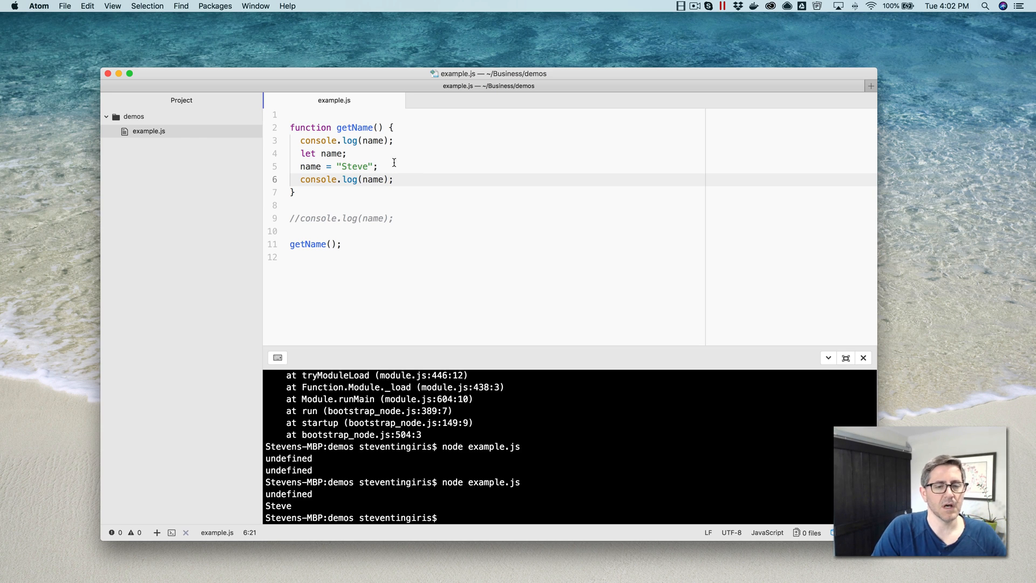
click(395, 179)
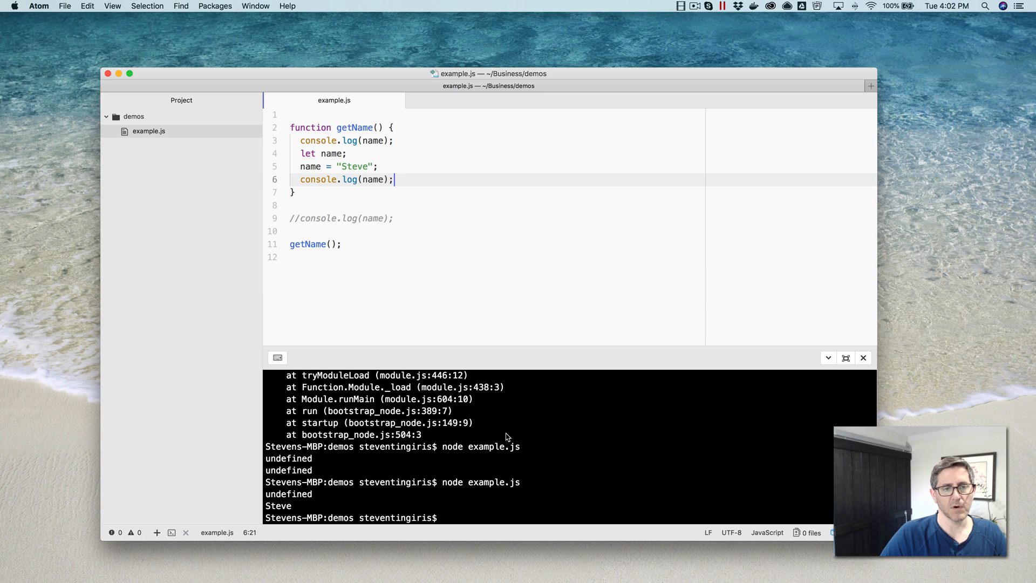
text(node example.js)
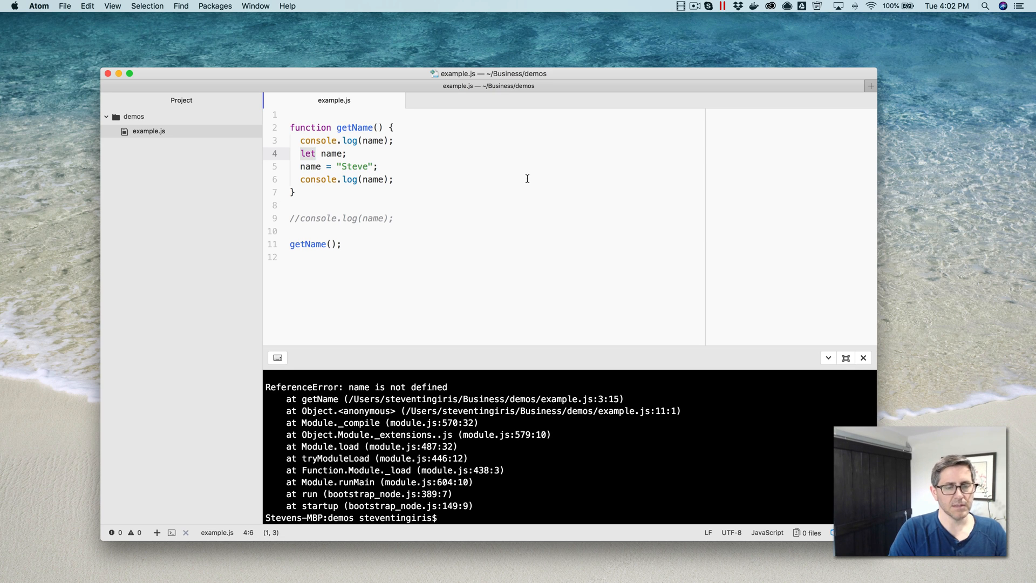
text(var)
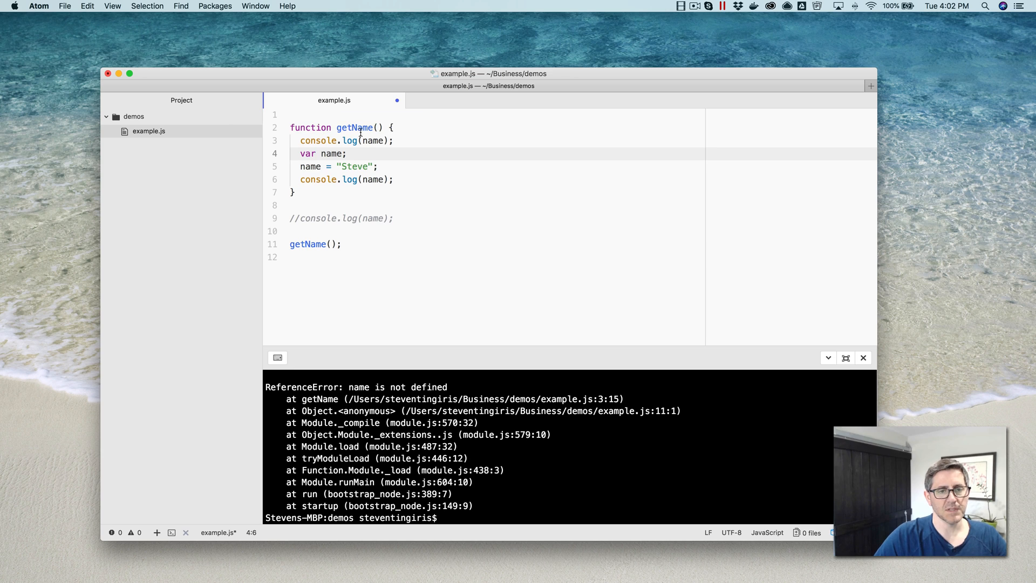
Step: Add var arrived = true; at the top of getName
click(378, 165)
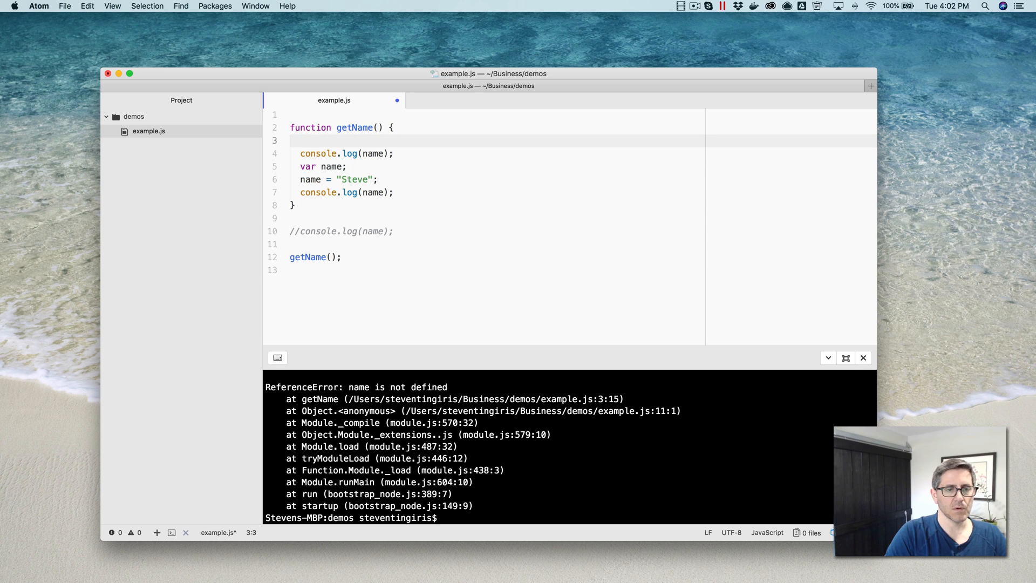
text(var a)
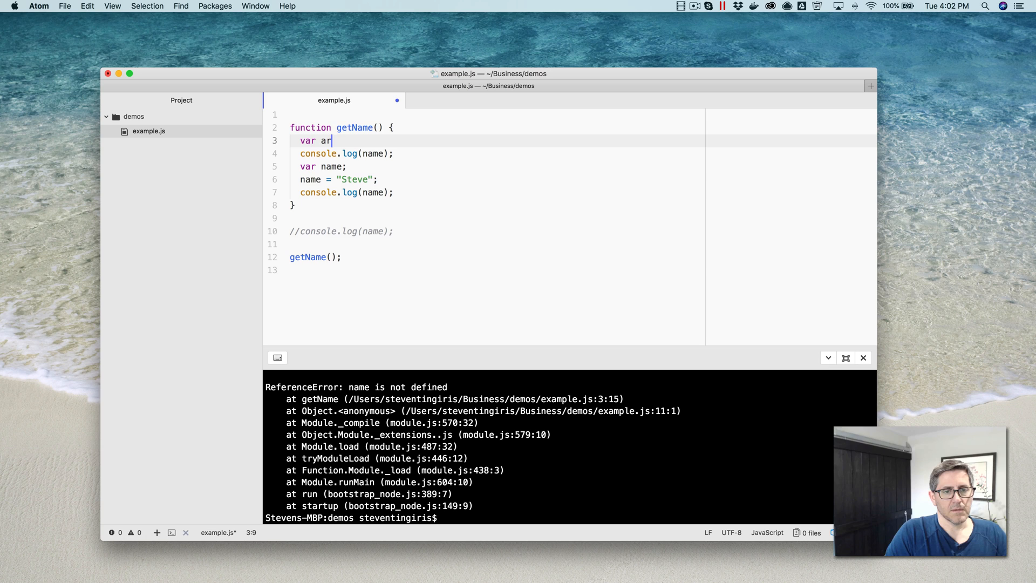
text(rived =)
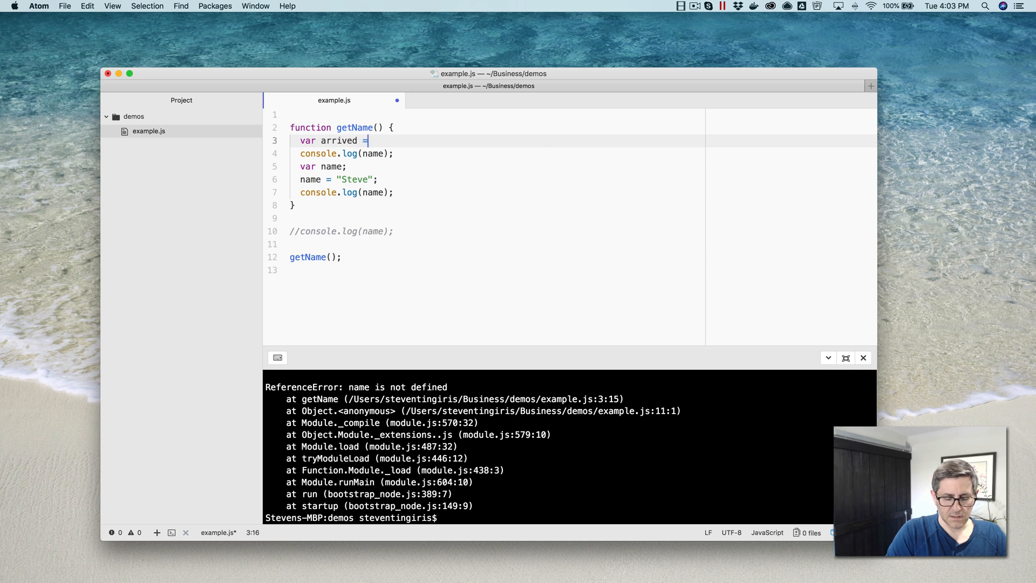
text(true)
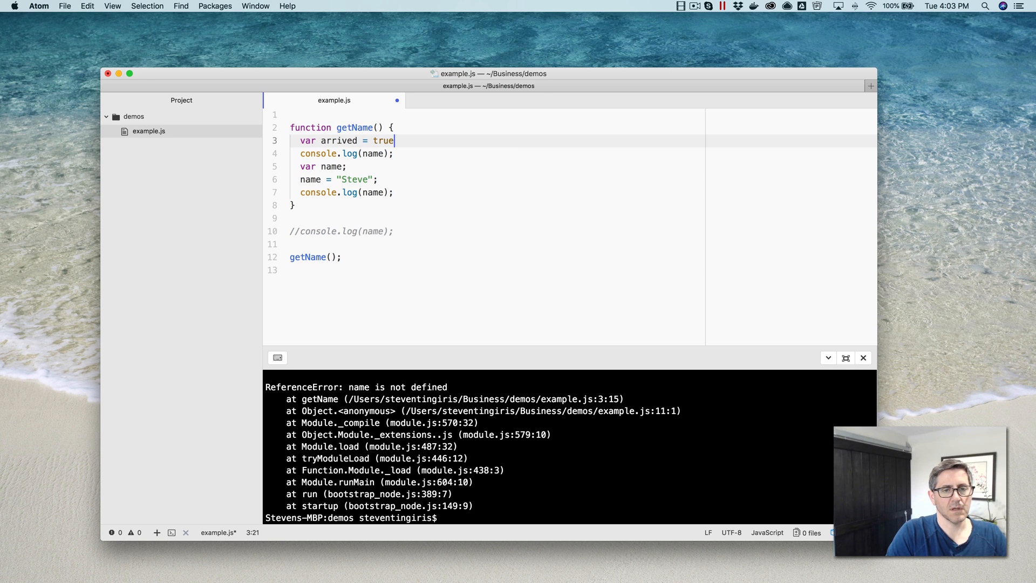
key(Enter)
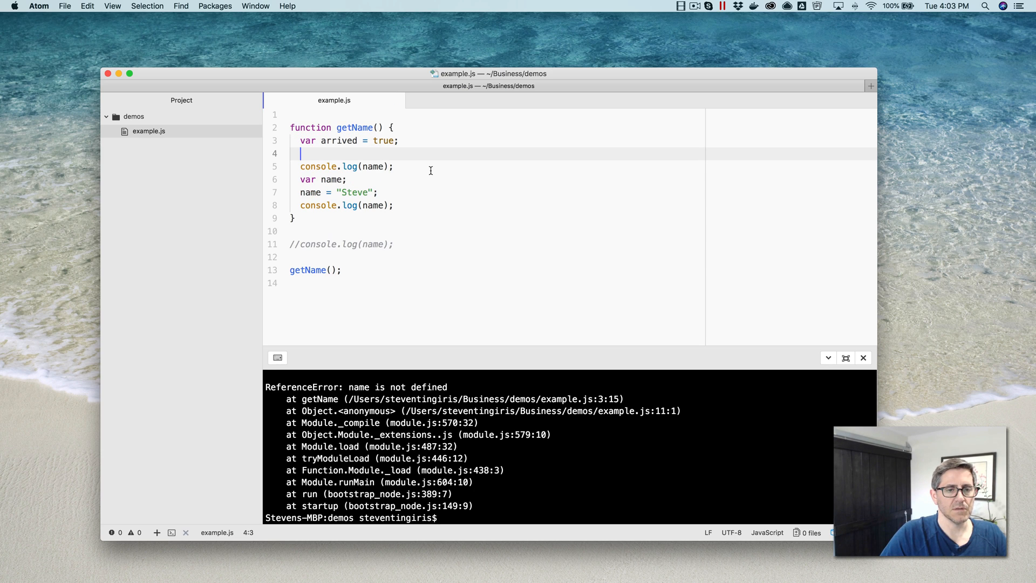
mouse_move(429, 202)
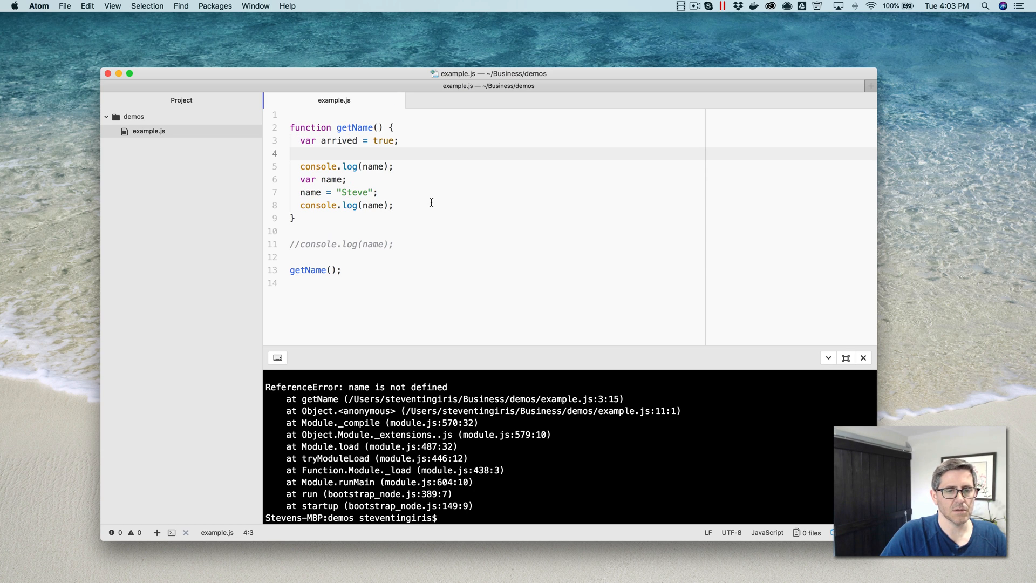
Step: Start an empty if (arrived) { } block below the existing lines
text(id)
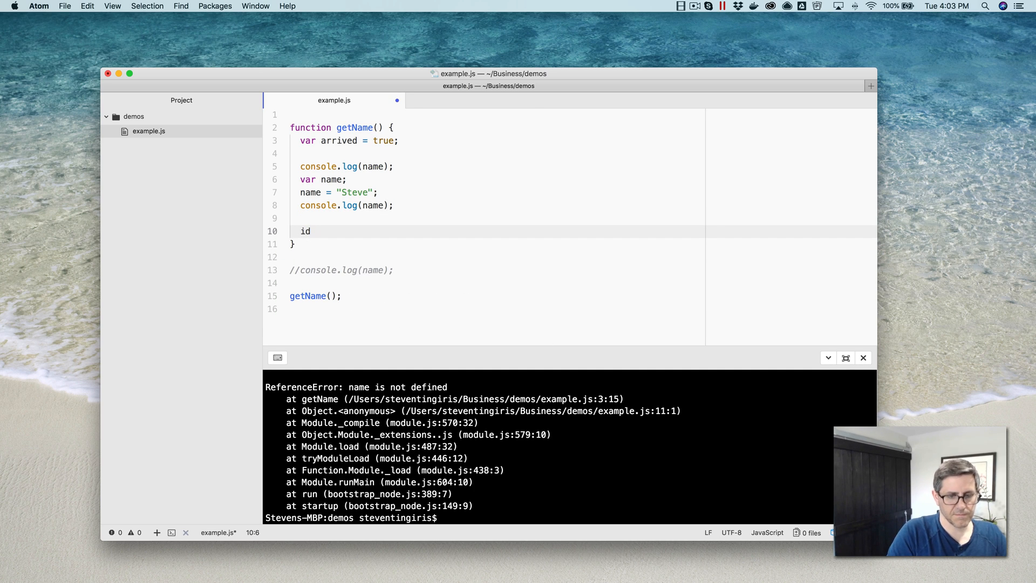
key(Backspace)
text(f ()
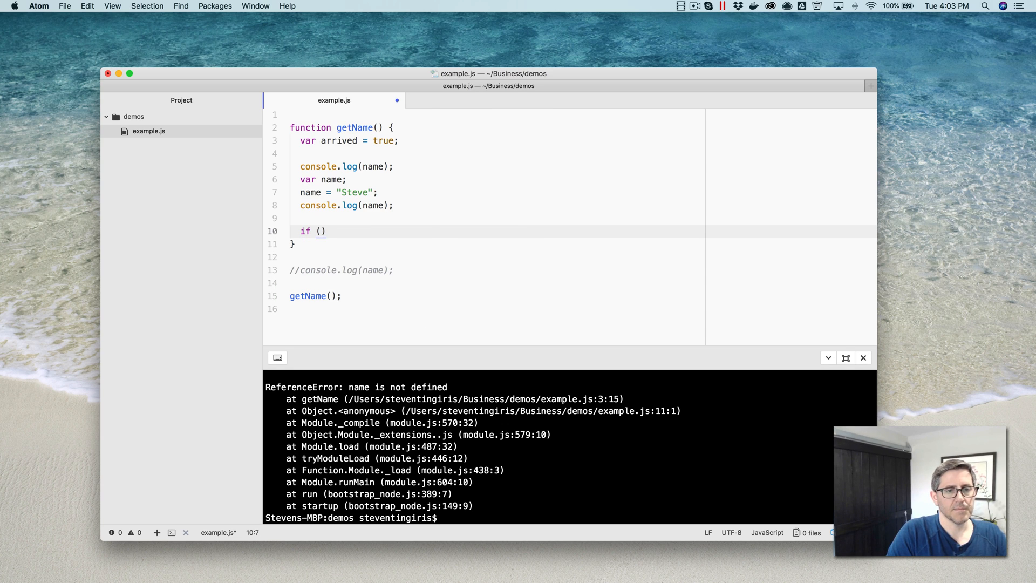
text(arrivedd)
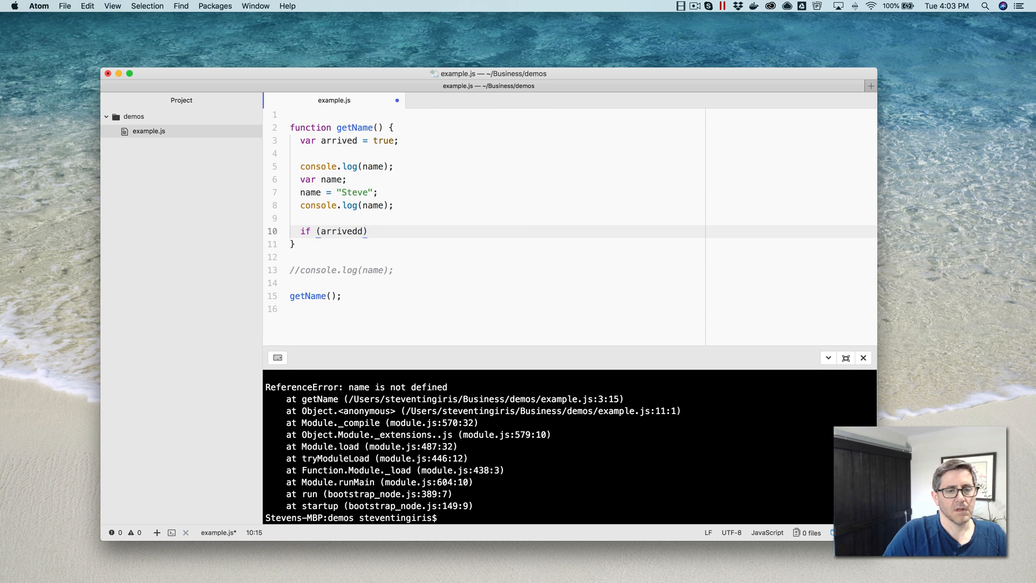
key(Backspace)
text( {)
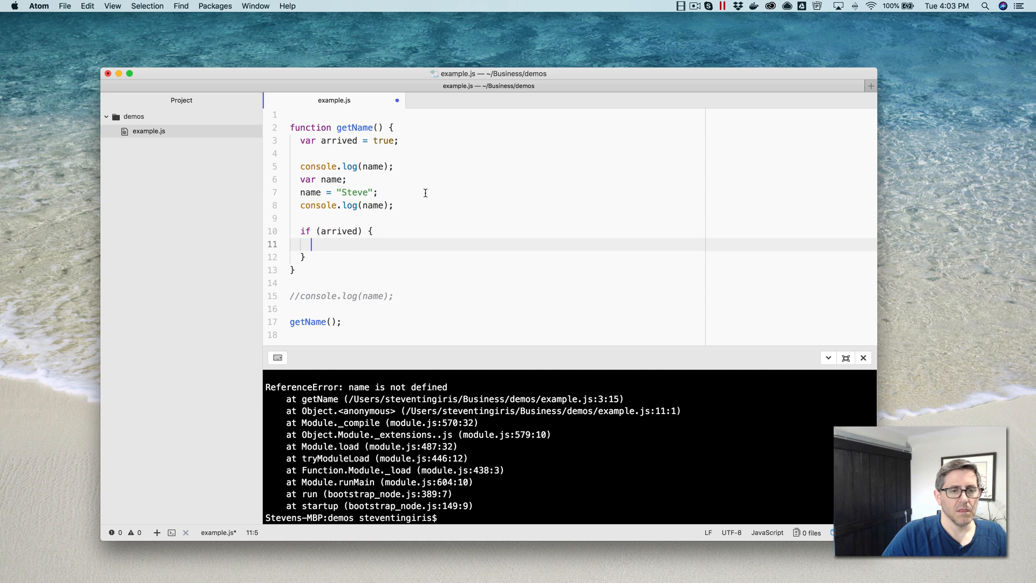
mouse_move(403, 204)
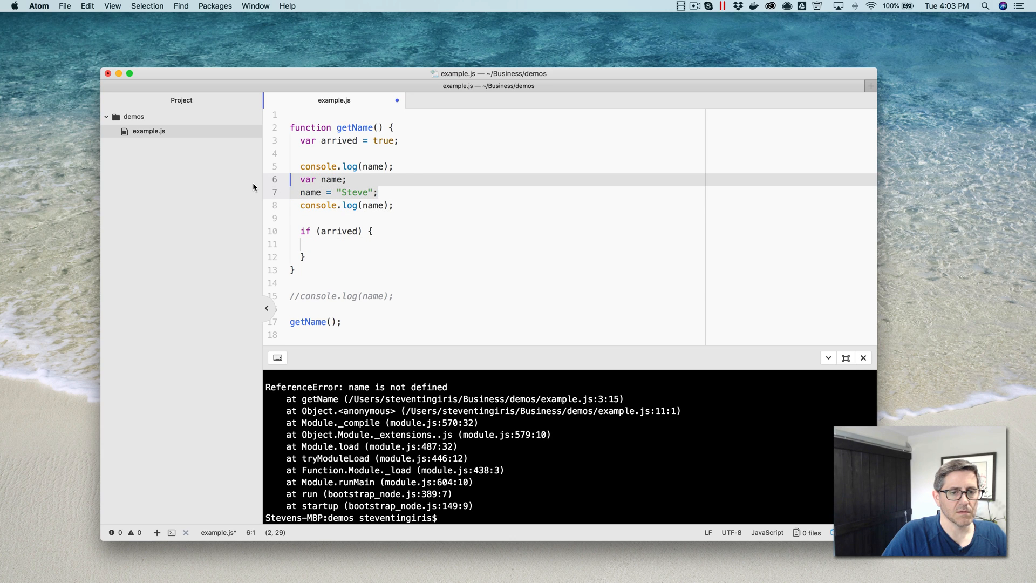
Step: Move var name; and its log into the if (arrived) block, then tidy blank lines
click(403, 206)
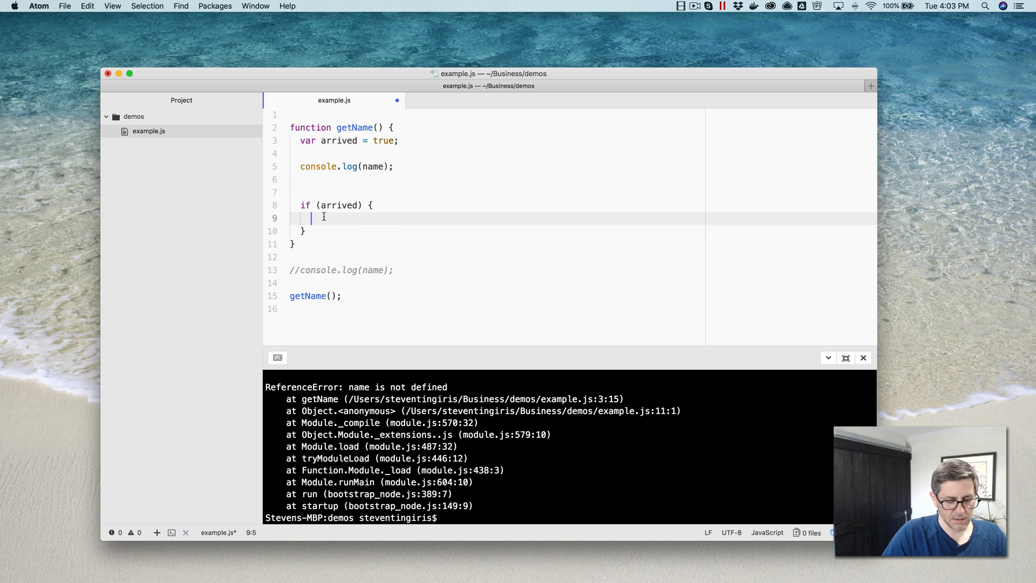
text(var name;)
text(name = "Steve";)
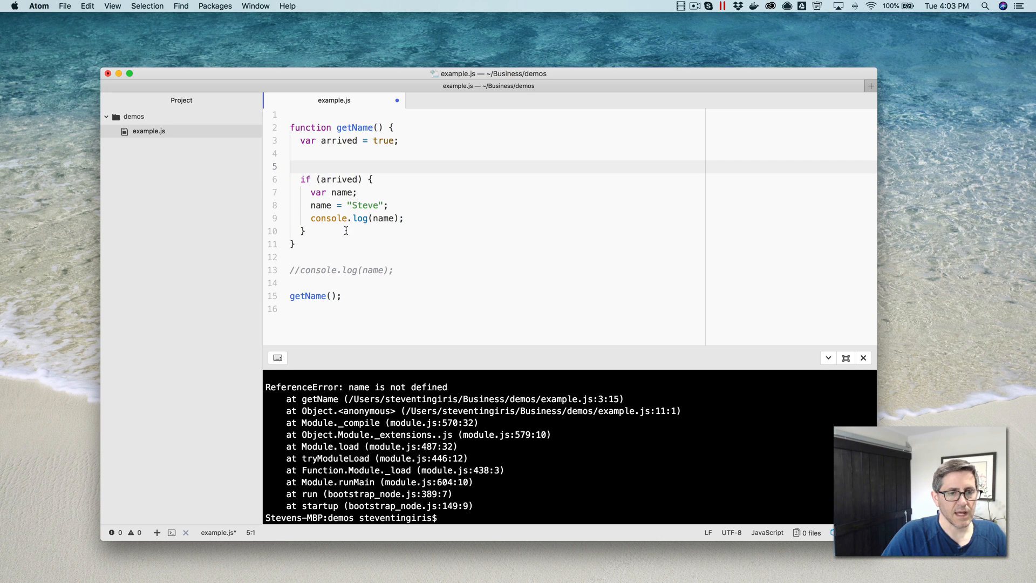
text(console.log(name);)
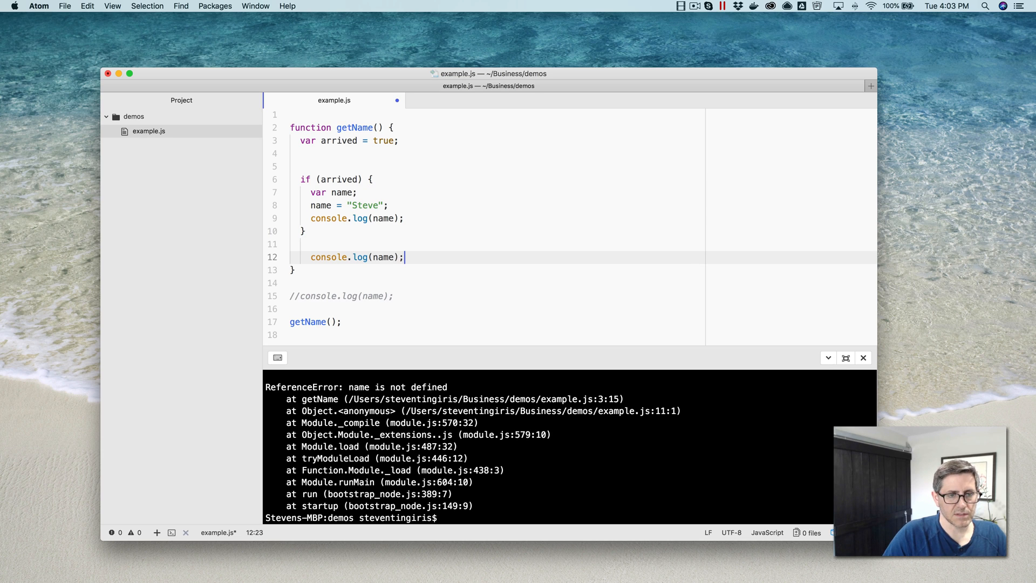
key(Backspace)
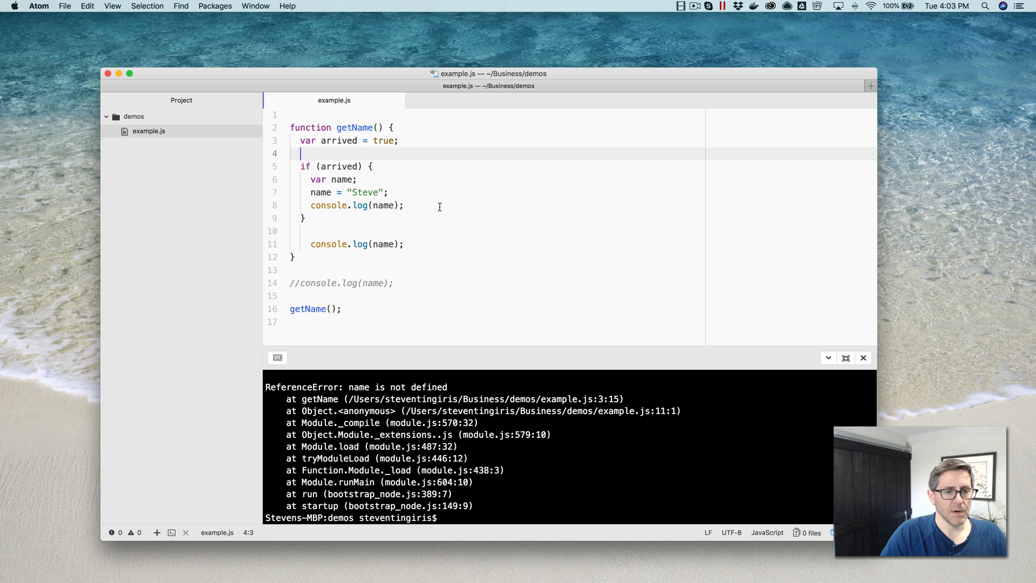
key(Backspace)
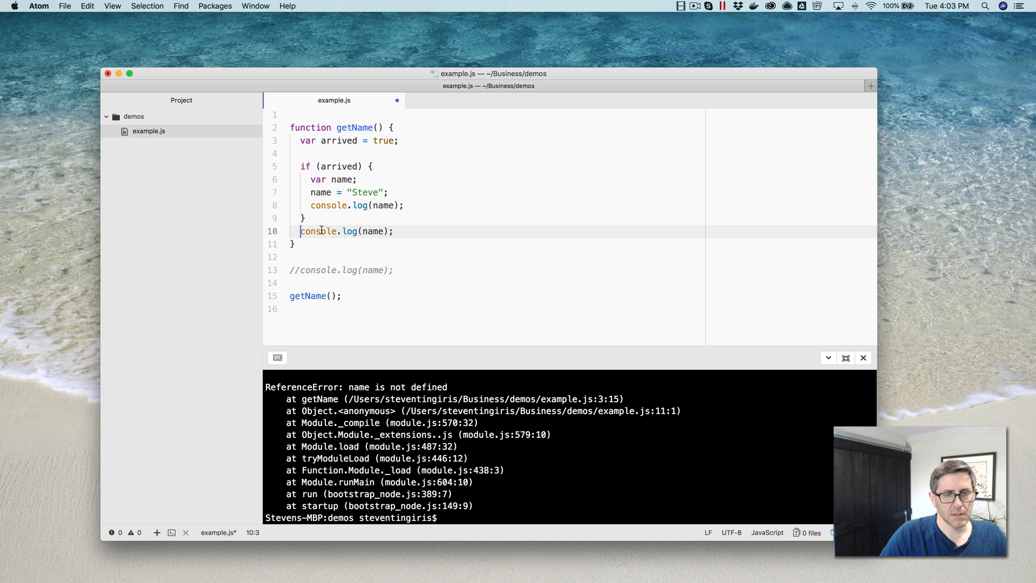
key(enter)
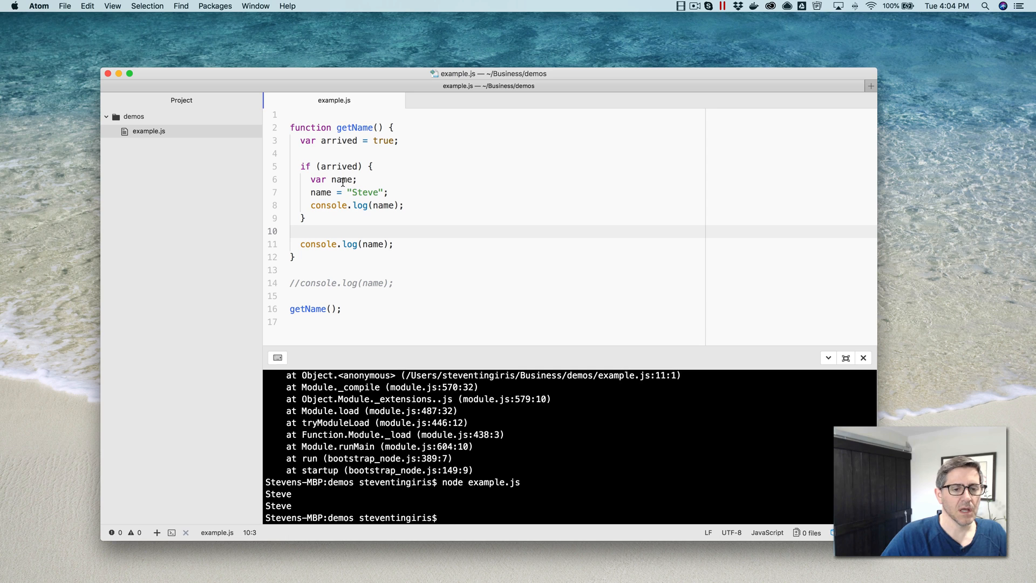
mouse_move(375, 192)
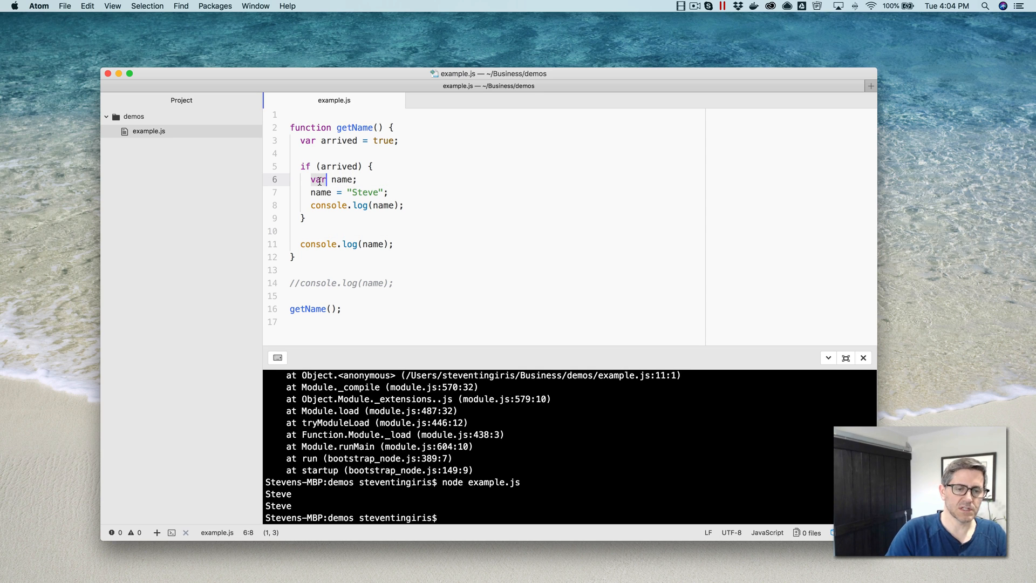
Step: Change the name declaration inside the if block from var to let
text(let)
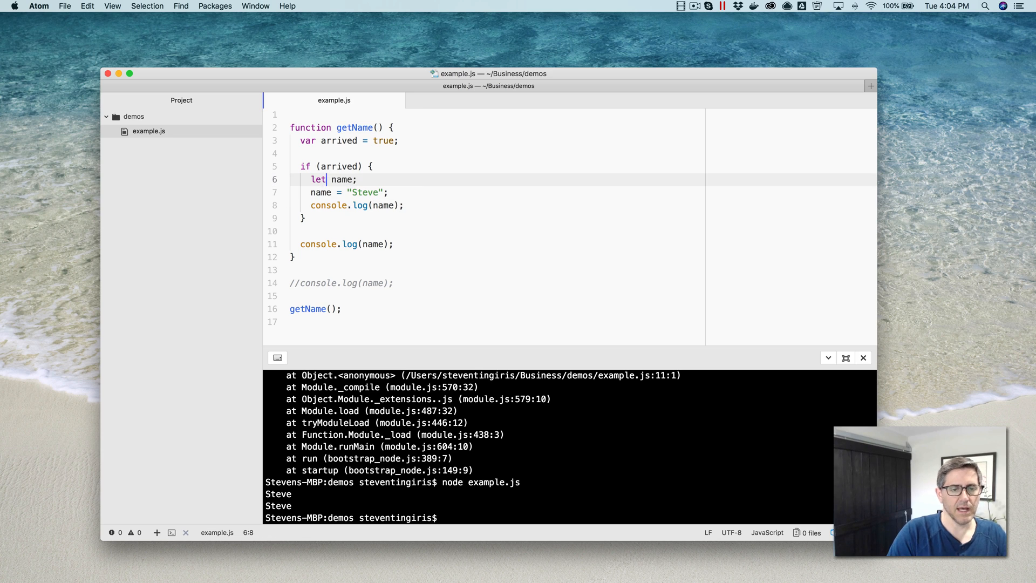
mouse_move(497, 508)
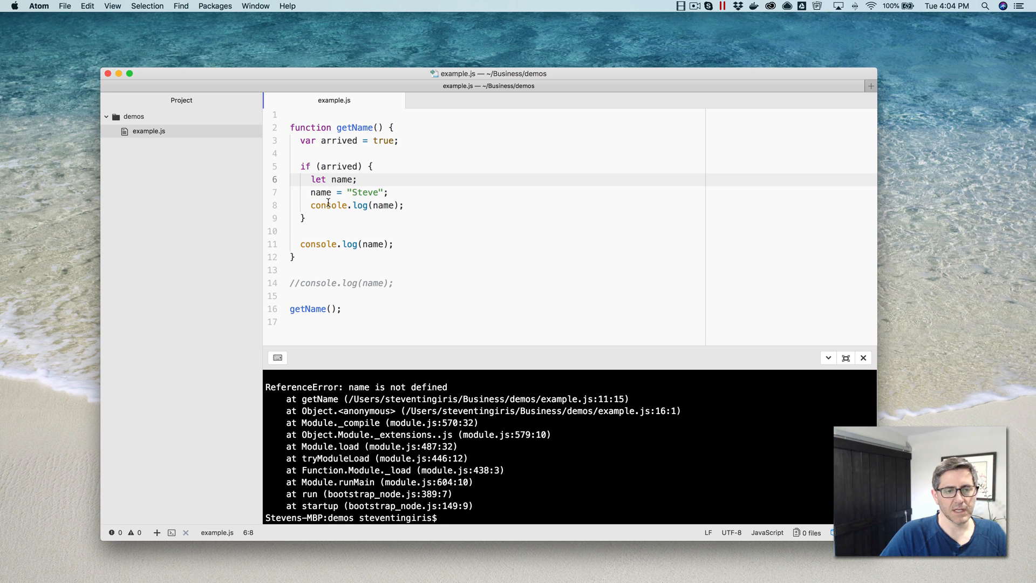
mouse_move(324, 197)
text(//)
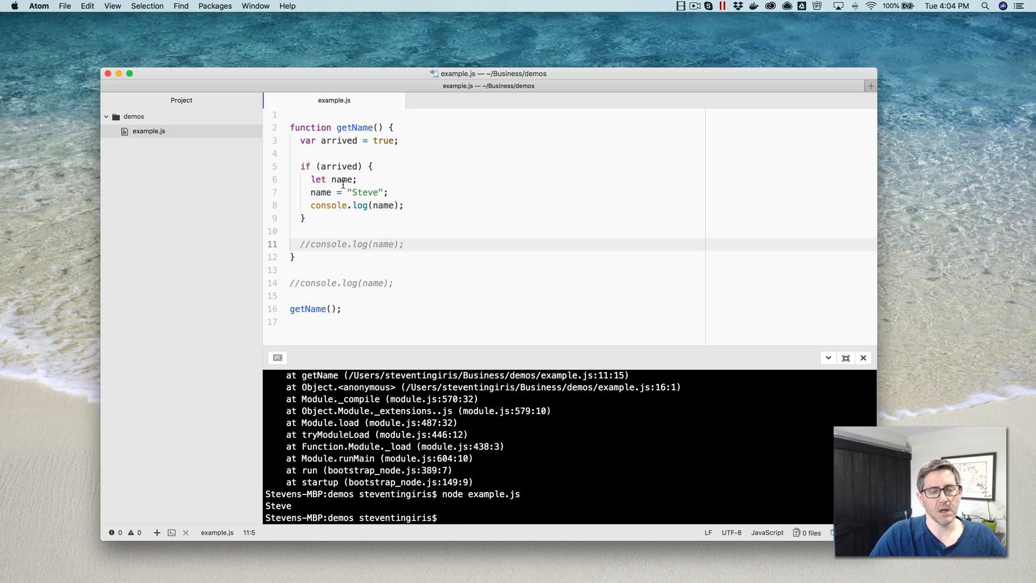
mouse_move(328, 177)
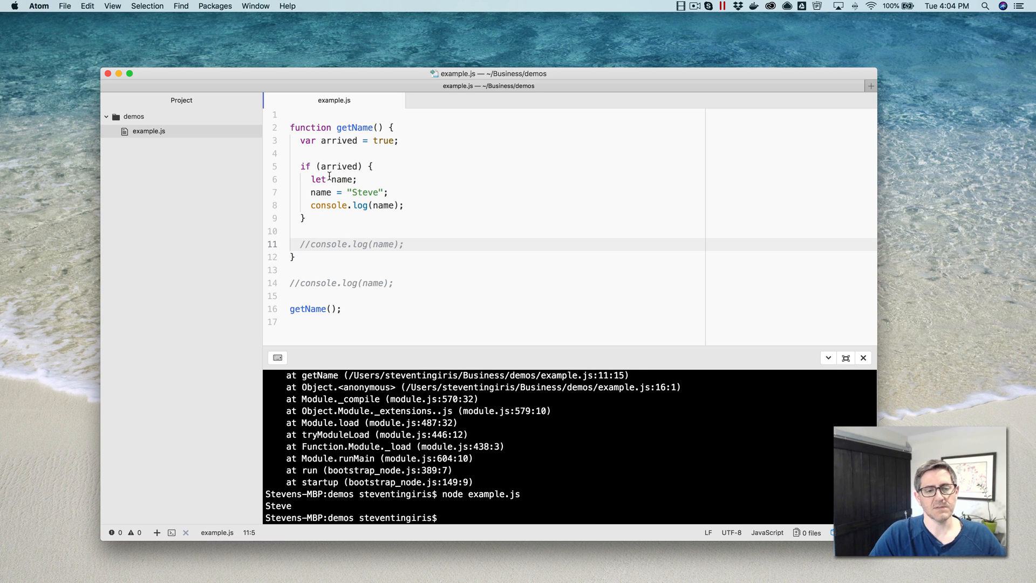
mouse_move(443, 214)
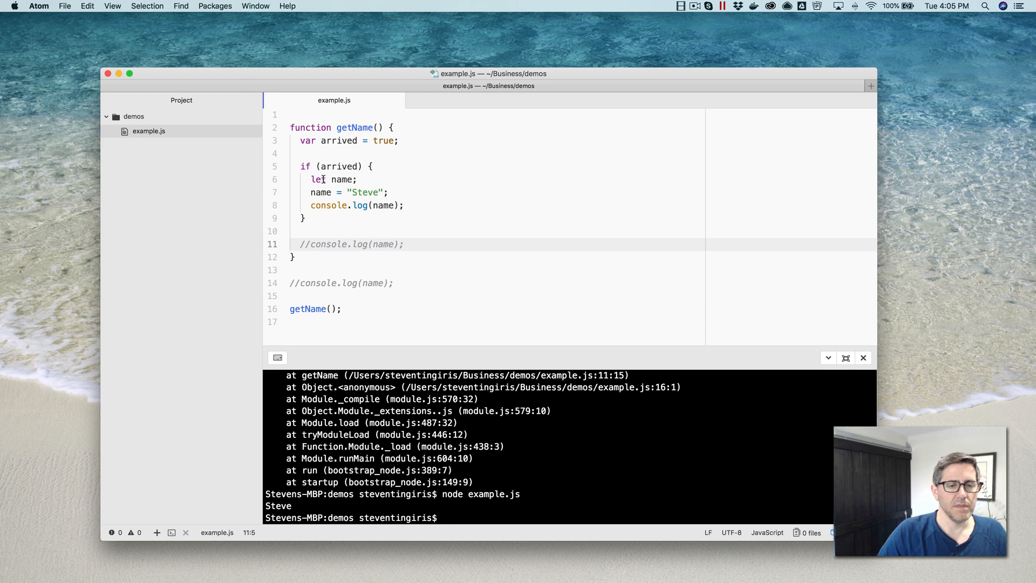
Step: Declare name as const "Bob", hit TypeError, try var, then switch back to const
text(cons)
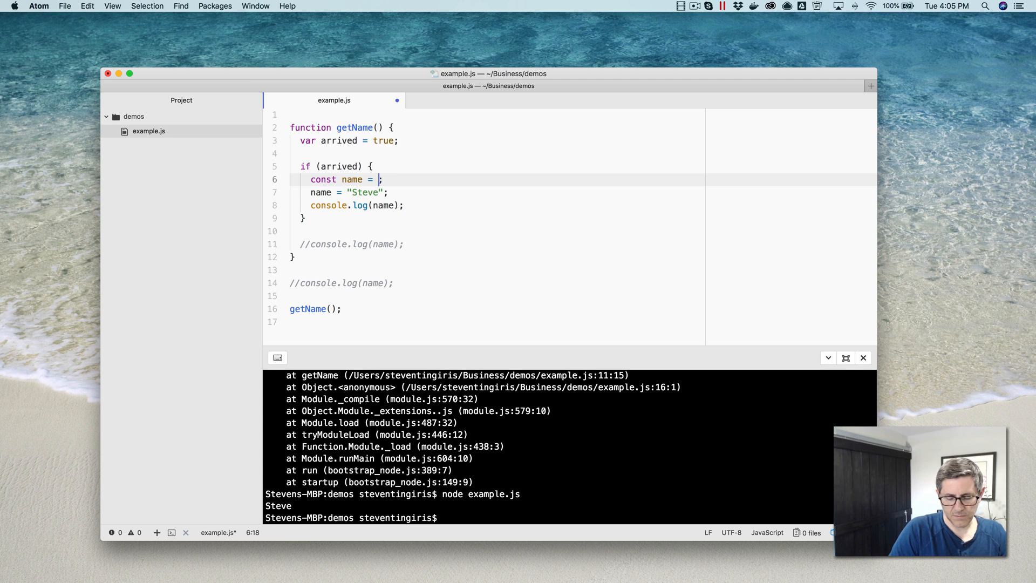
text("Bo")
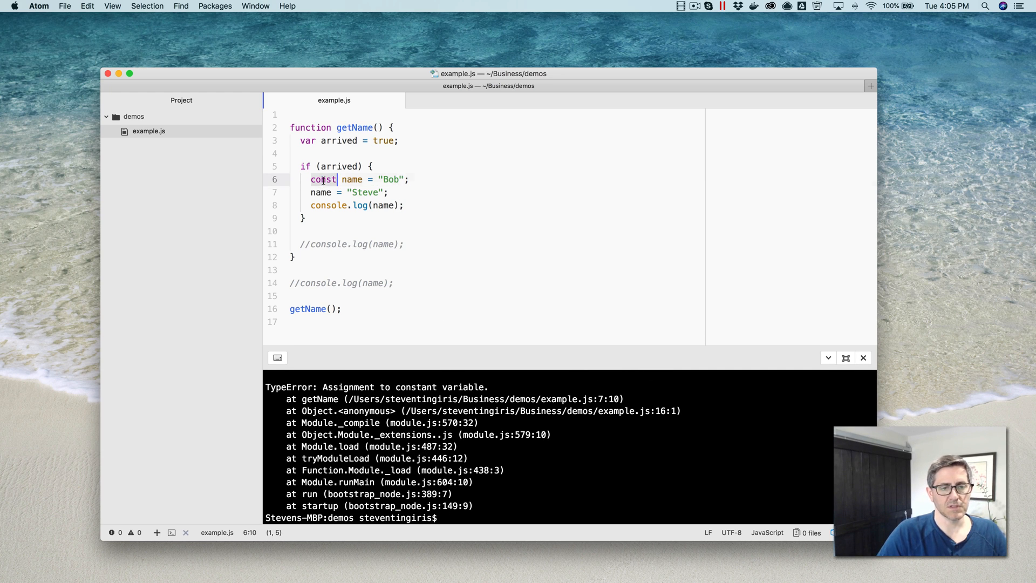
text(let)
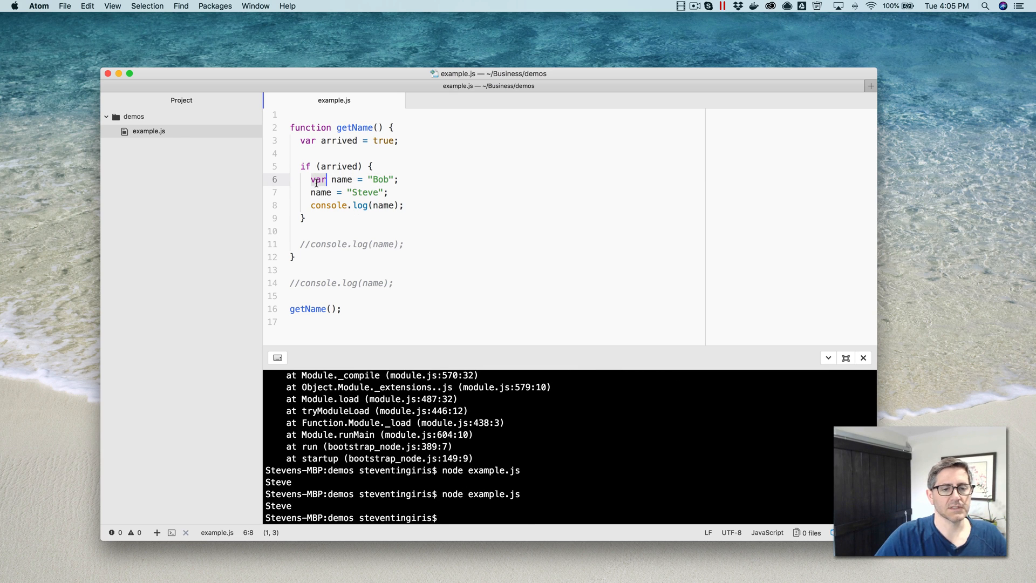
text(const)
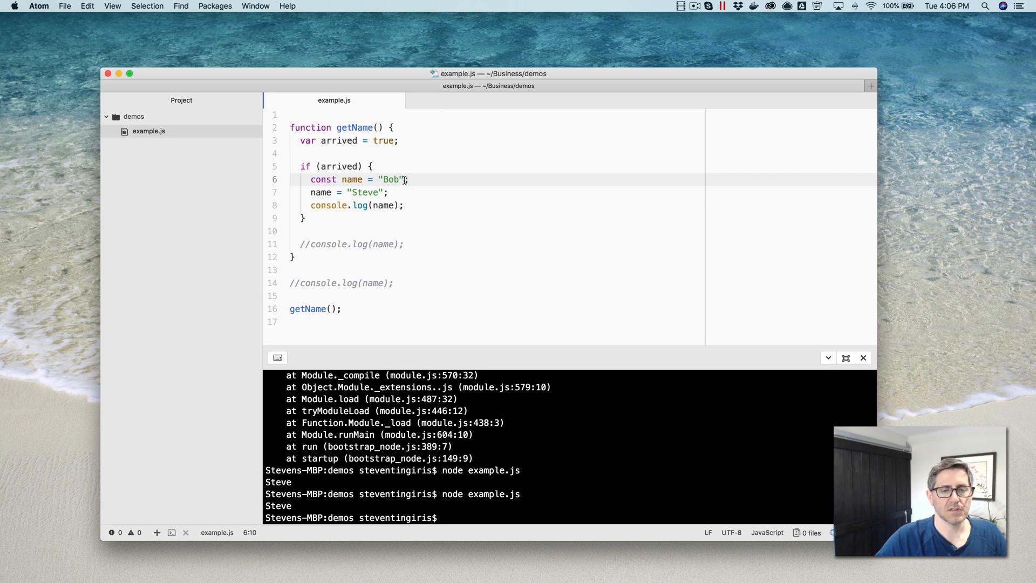
Step: Give the const name object a firstName : "Steve" property
double_click(391, 179)
text({)
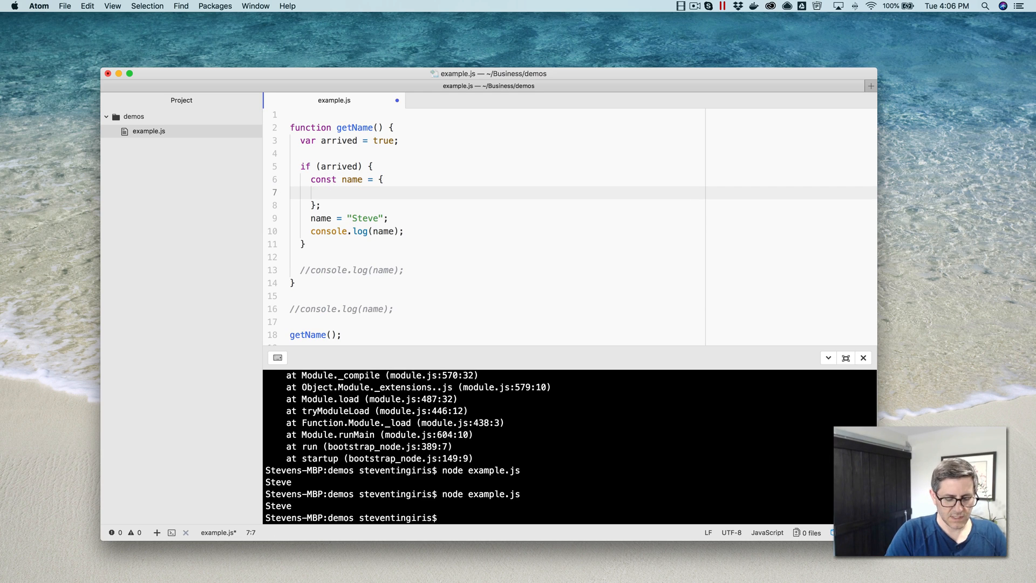
text(fir)
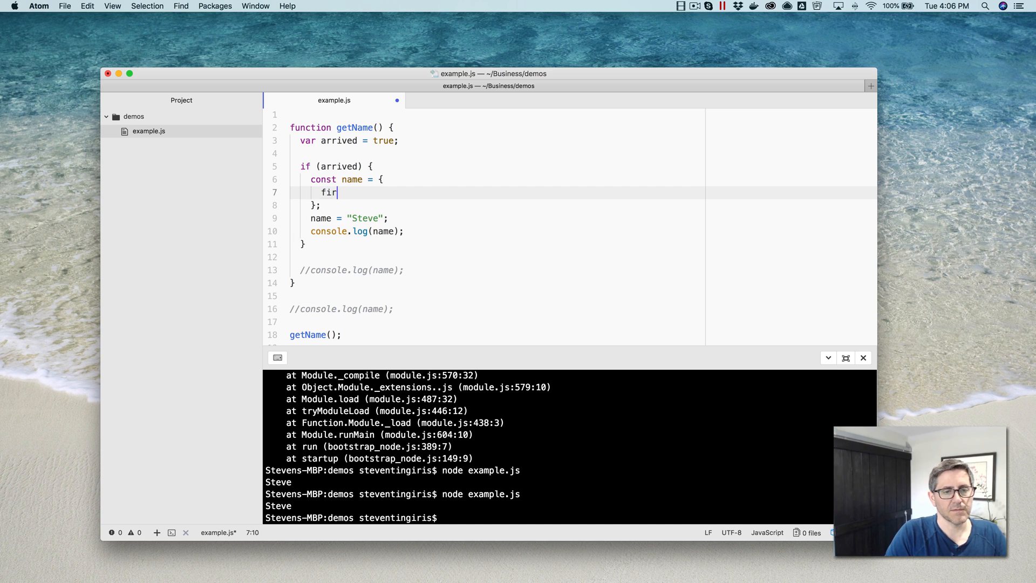
text(stName :)
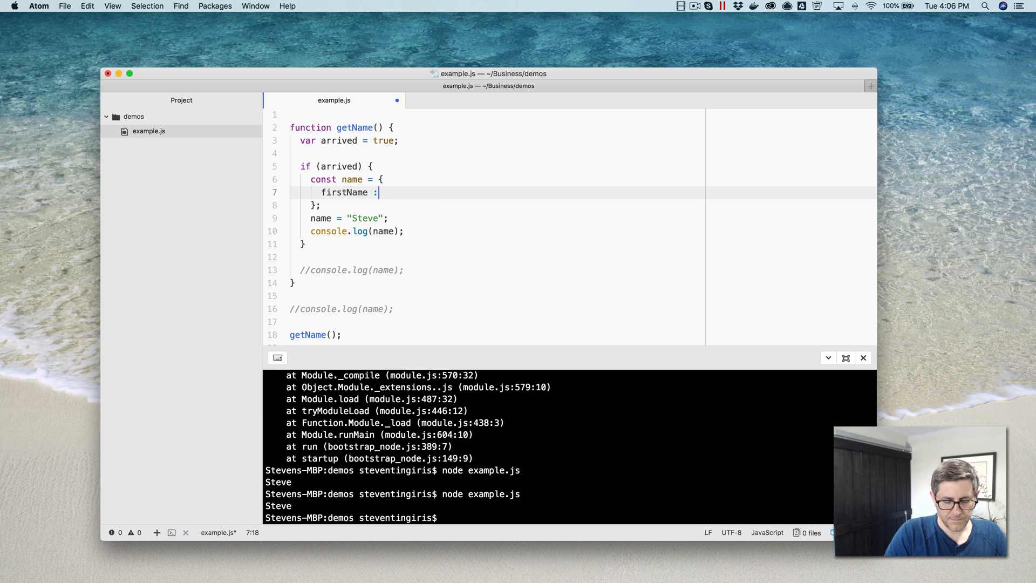
text("Steve")
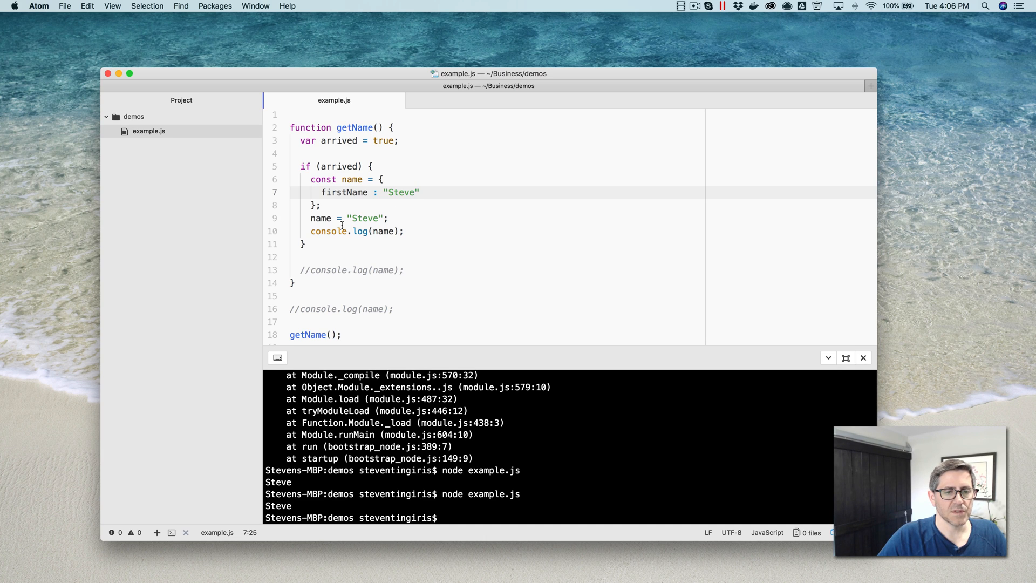
Step: Use name.firstName on lines 9–10 and run node example.js, printing Steve
click(417, 192)
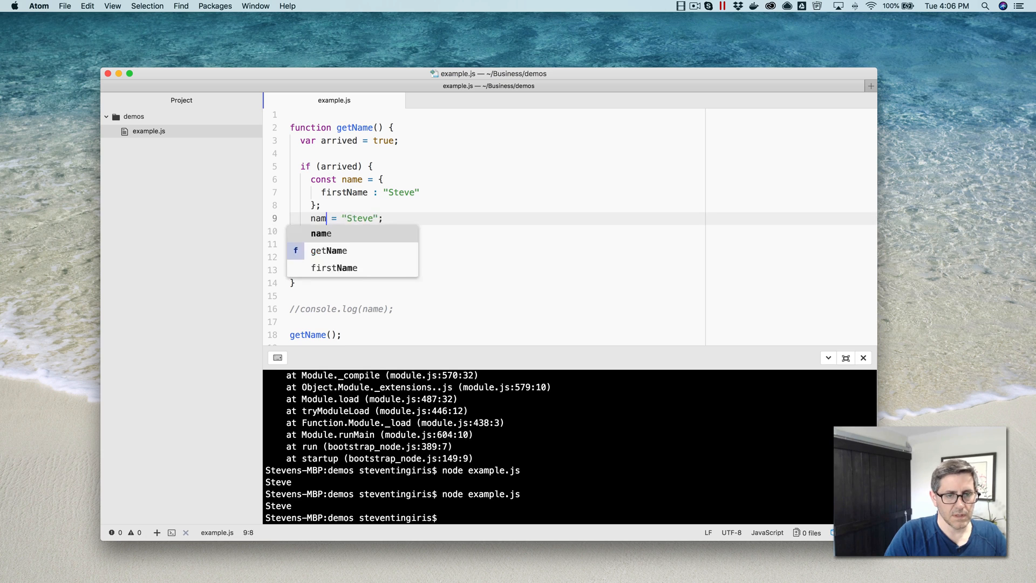
text(e.firstName)
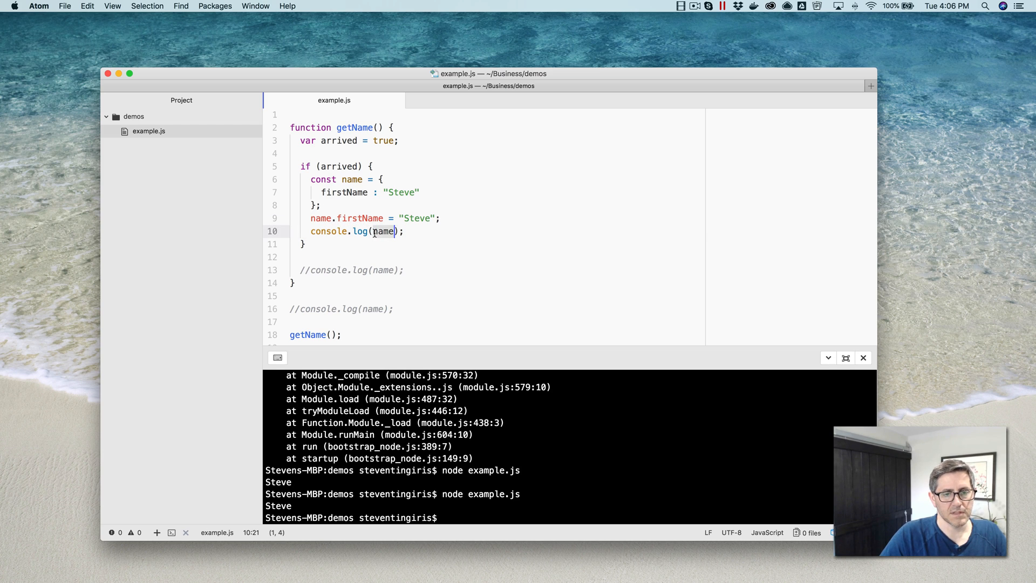
text(.firstName)
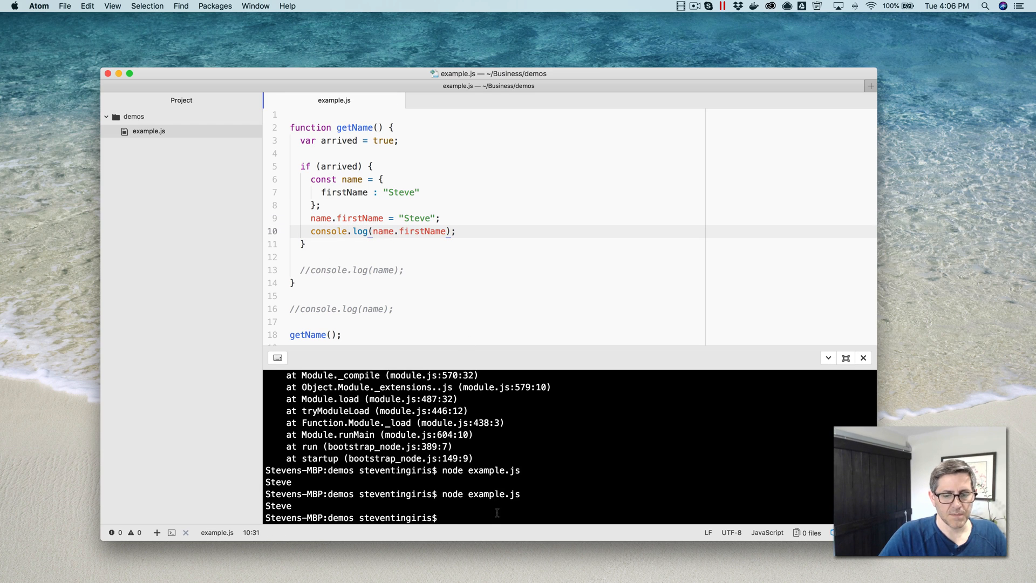
text(node example.js)
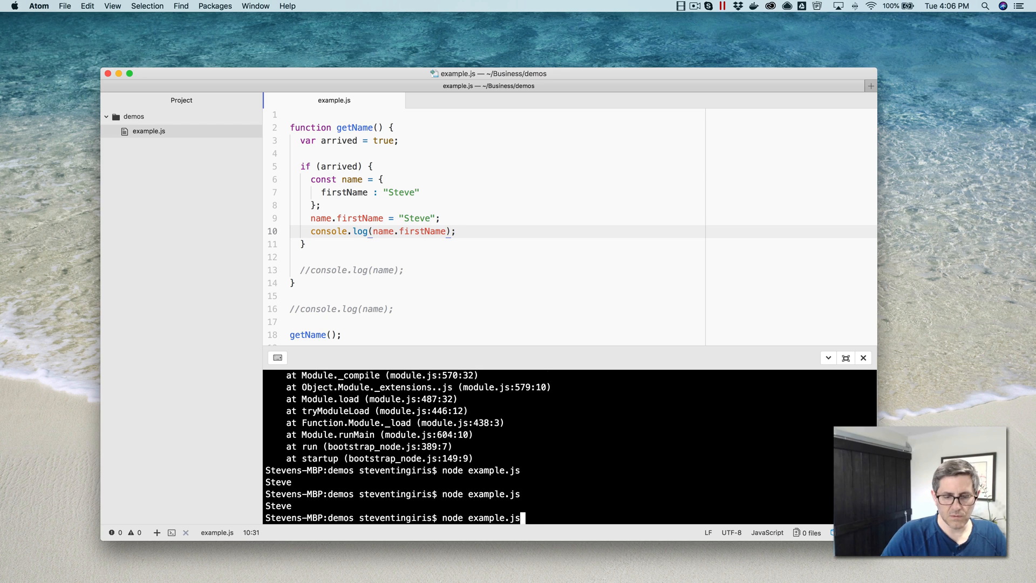
key(enter)
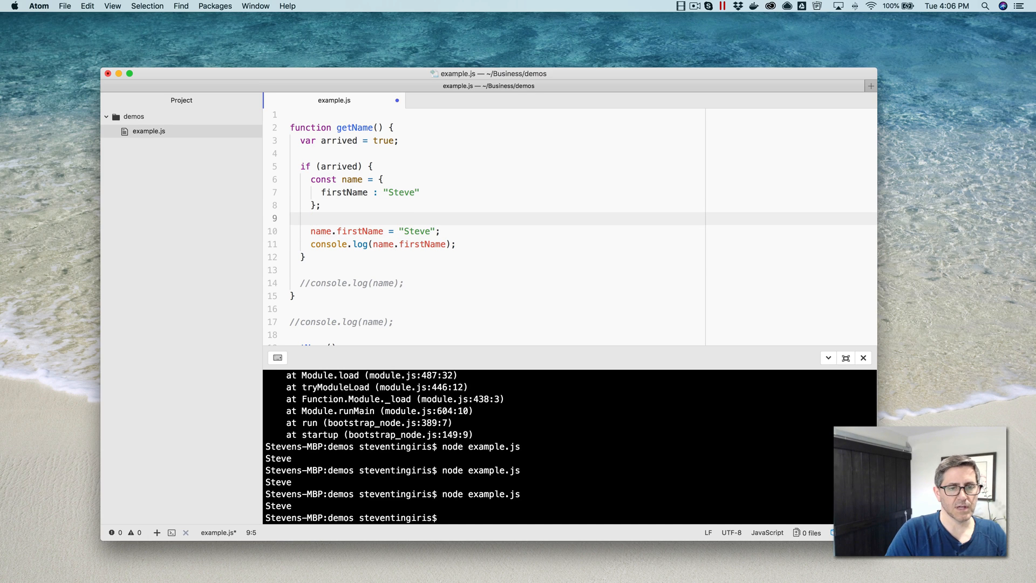
Step: Add the line name = {}; to trigger the constant-assignment TypeError, then delete it
text(na)
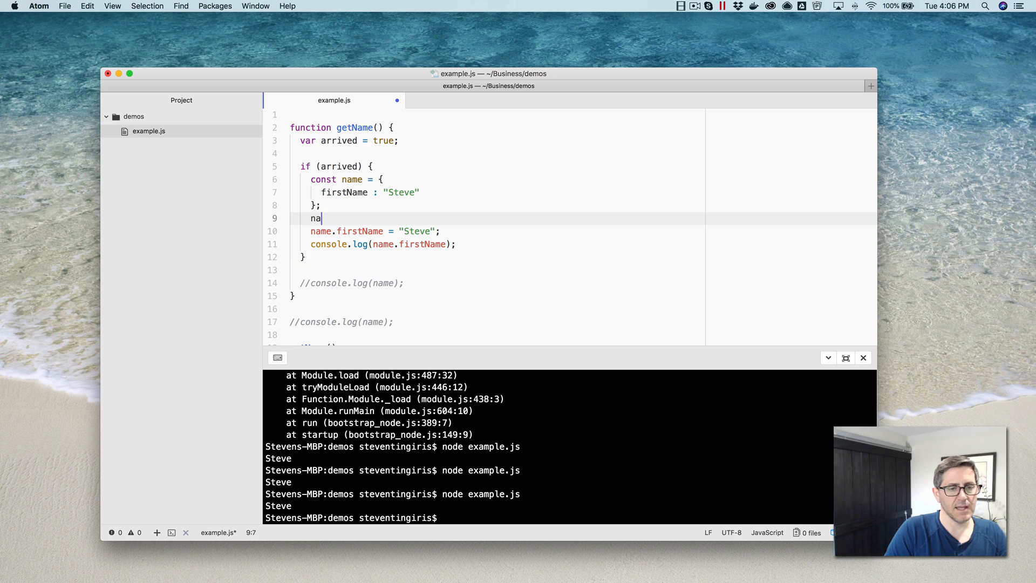
text(me)
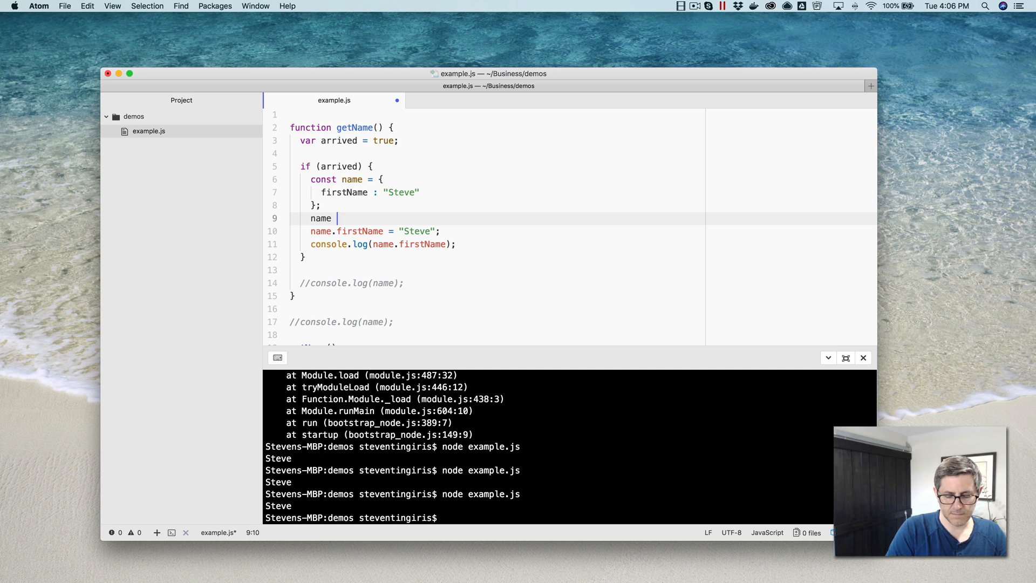
text(= {})
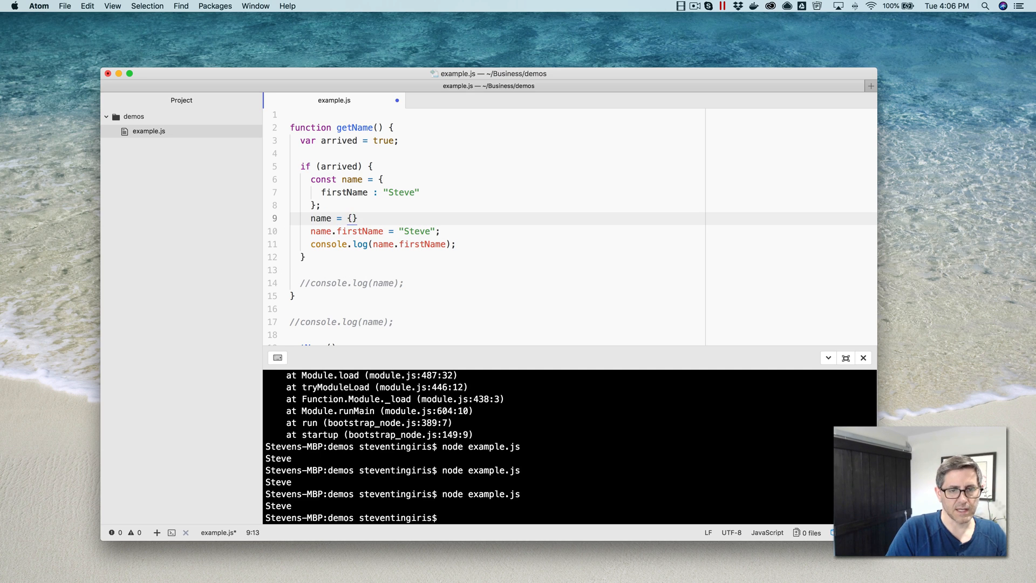
text(;)
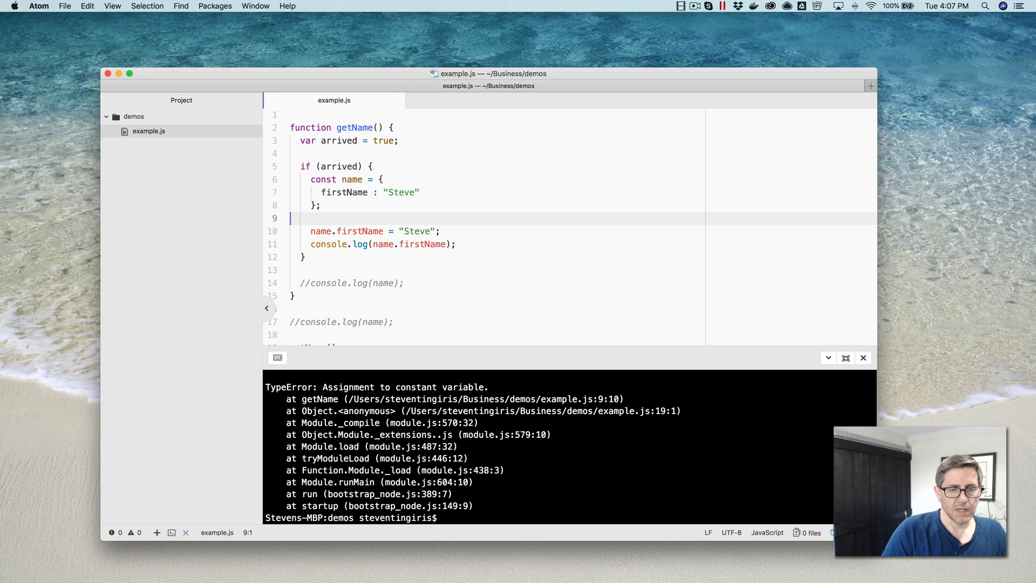
key(backspace)
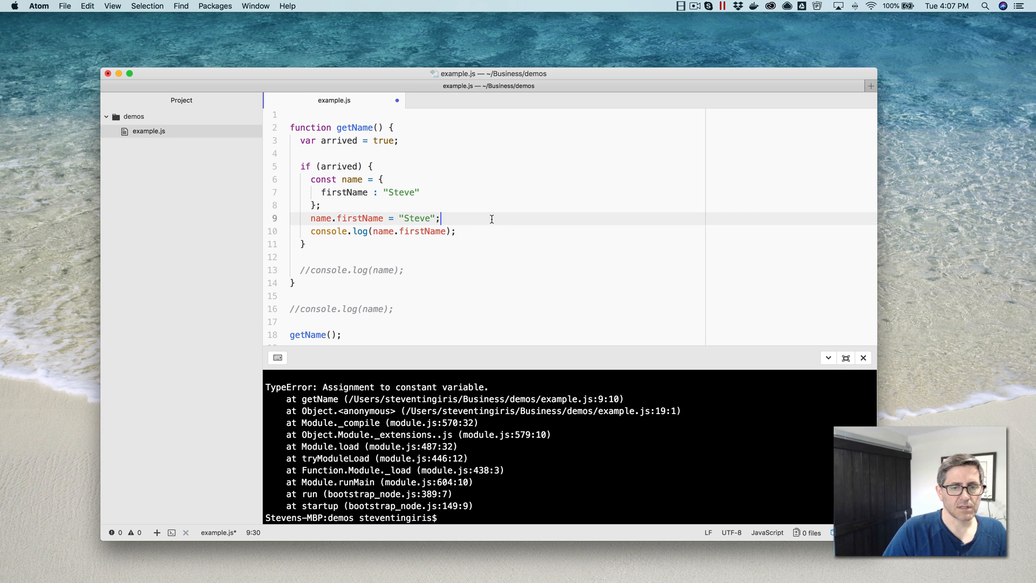
Step: Add name.lastName = "Tingiris" to the const name object
text(name.)
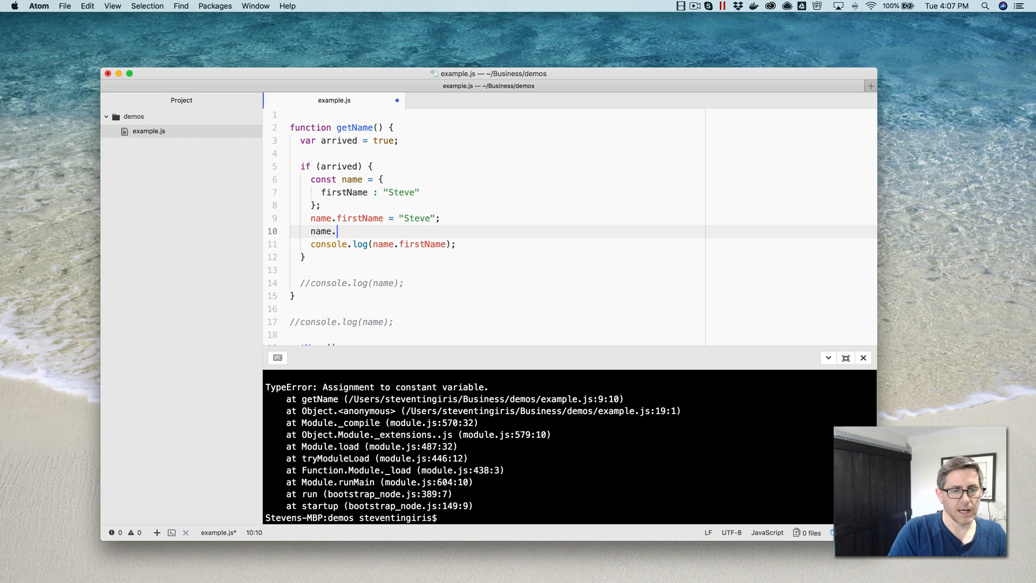
text(lastName =)
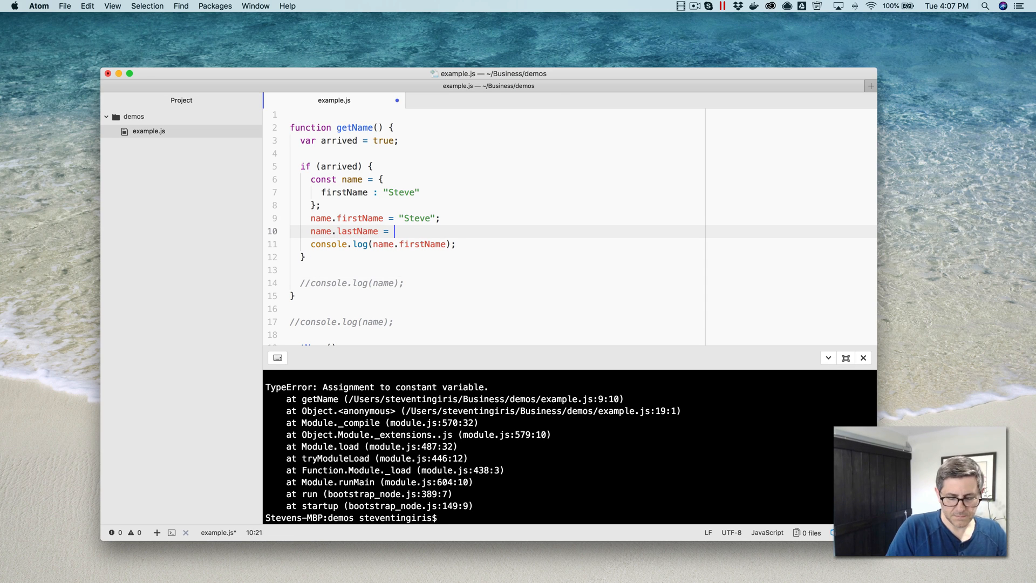
text("Tingiris")
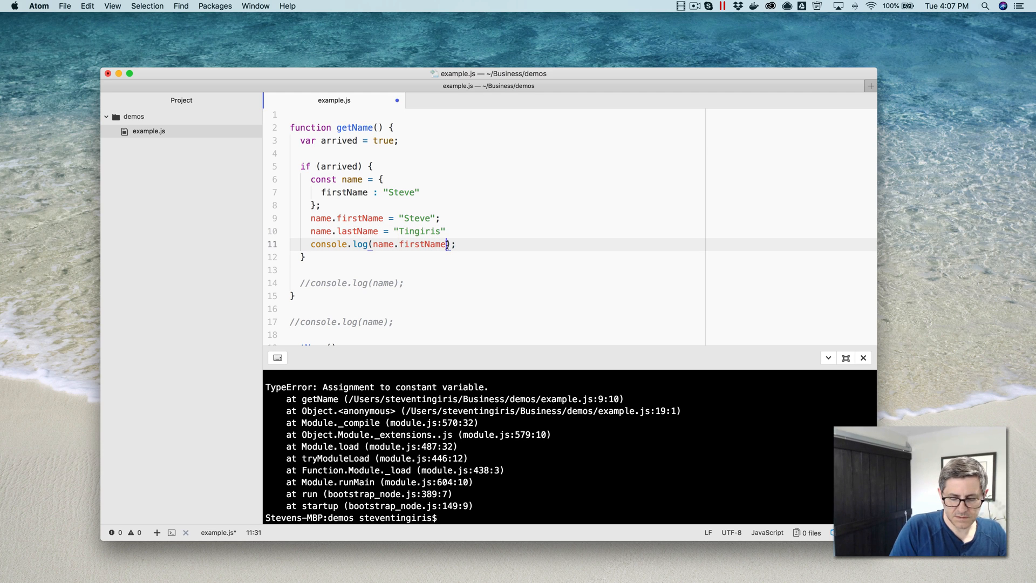
Step: Extend the console.log to print name.firstName + ' ' + name.lastName
text(+ '')
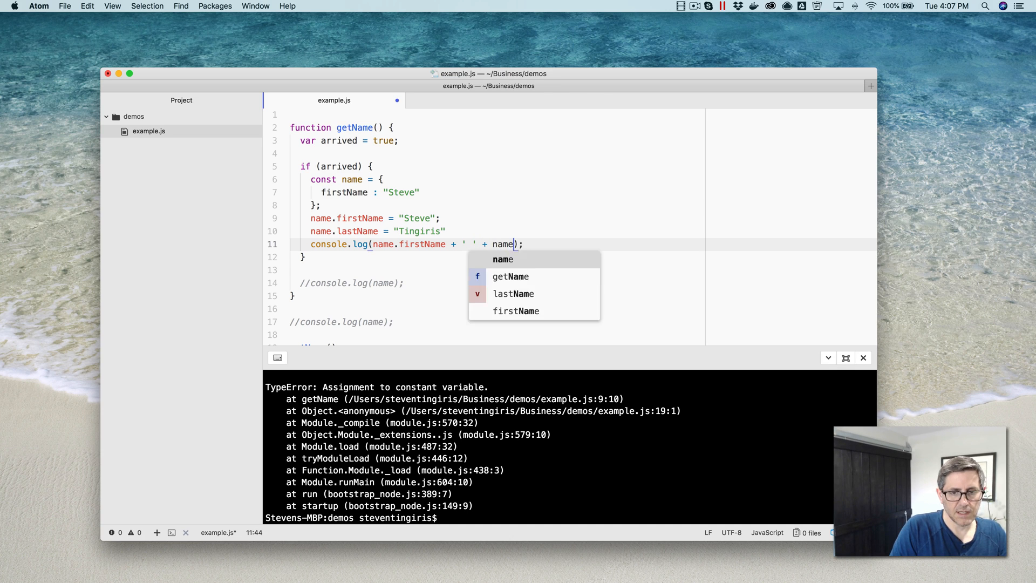
text(.lass)
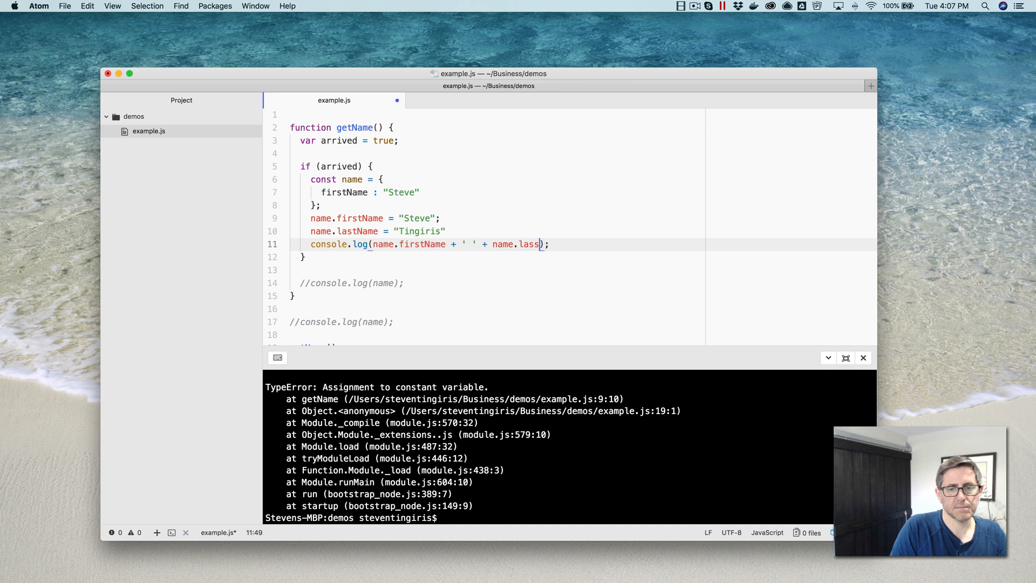
text(tName)
click(549, 517)
text(node example.js)
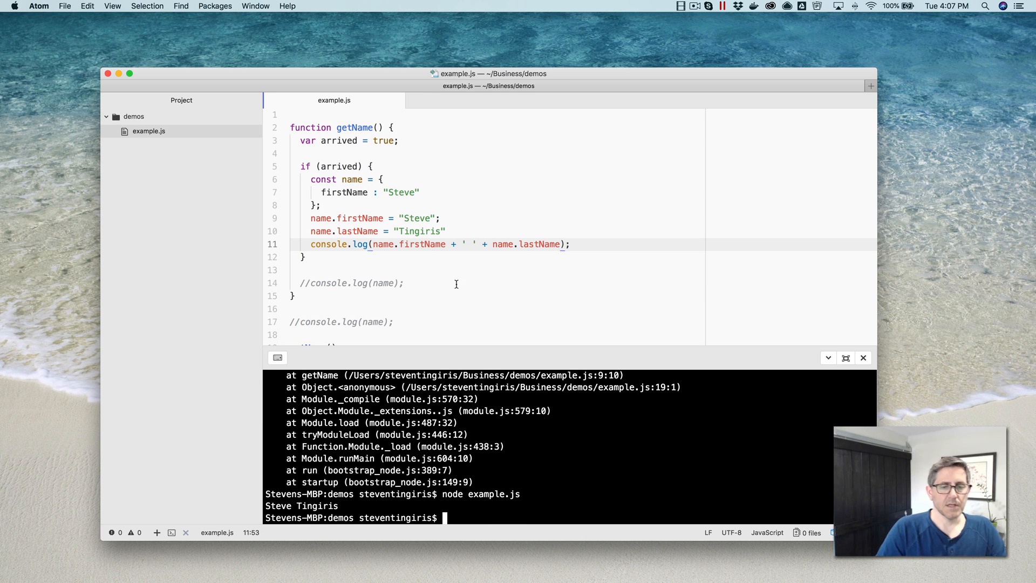
click(404, 283)
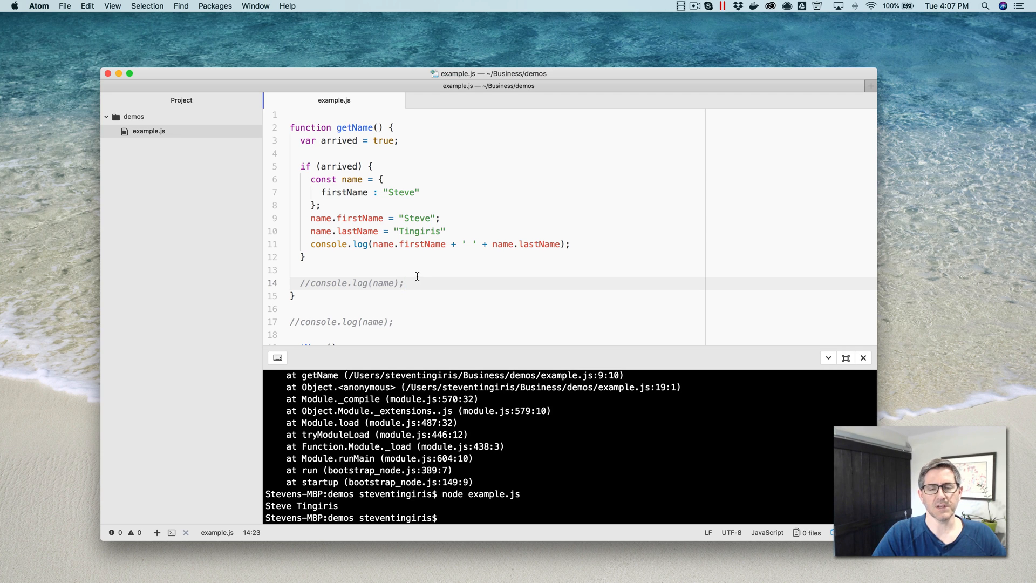
click(403, 282)
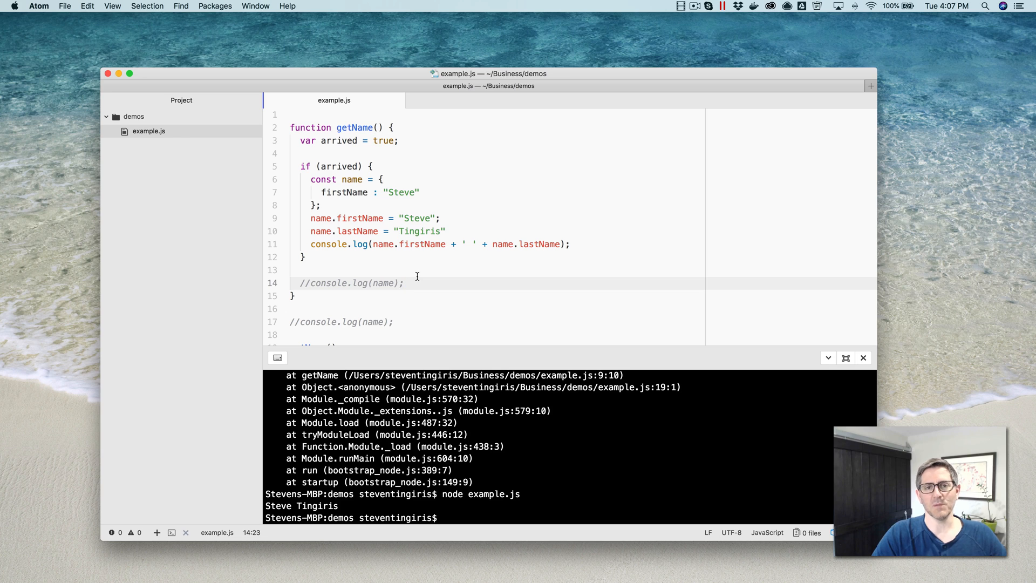
click(404, 282)
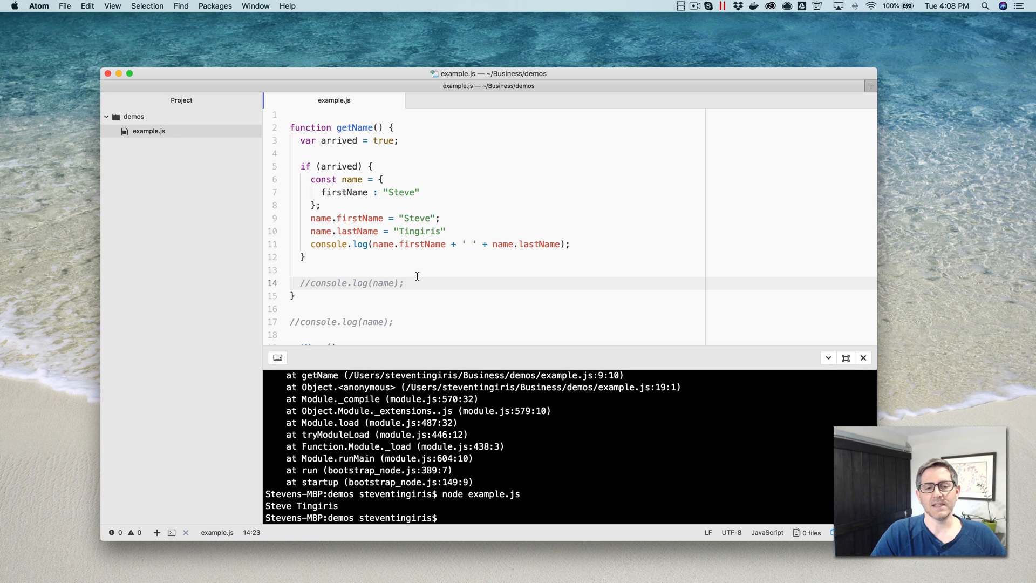
click(403, 283)
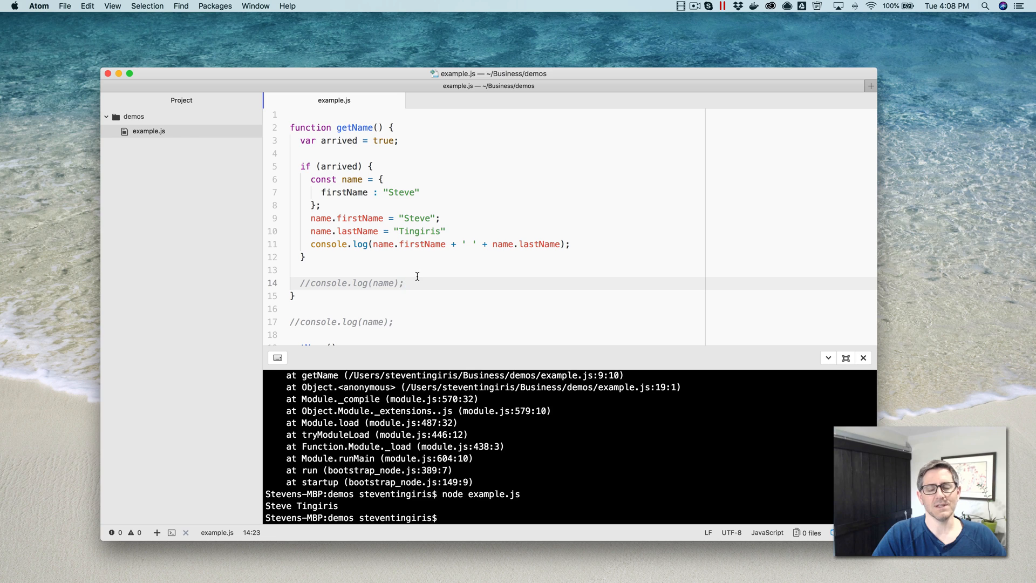
click(402, 282)
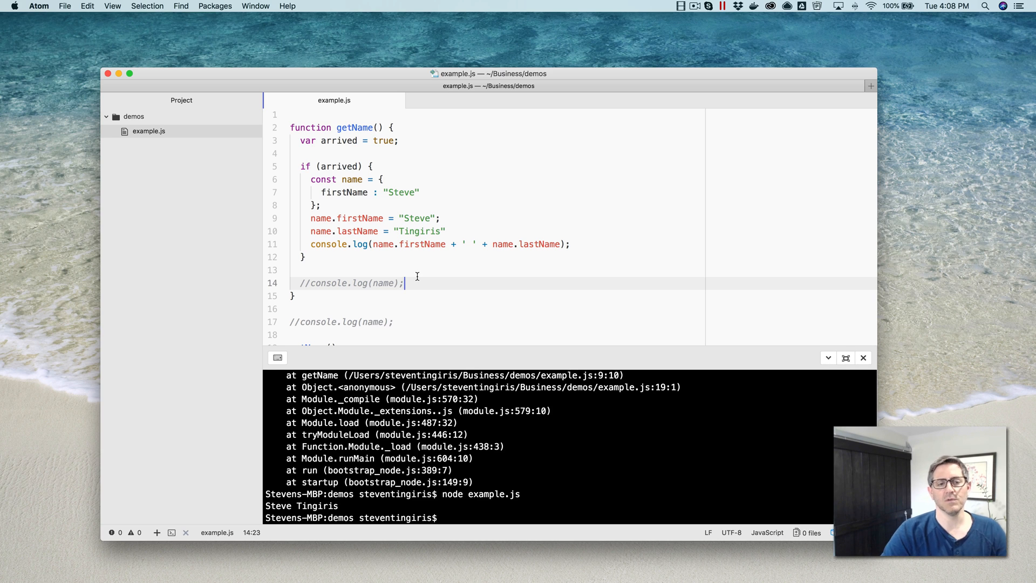